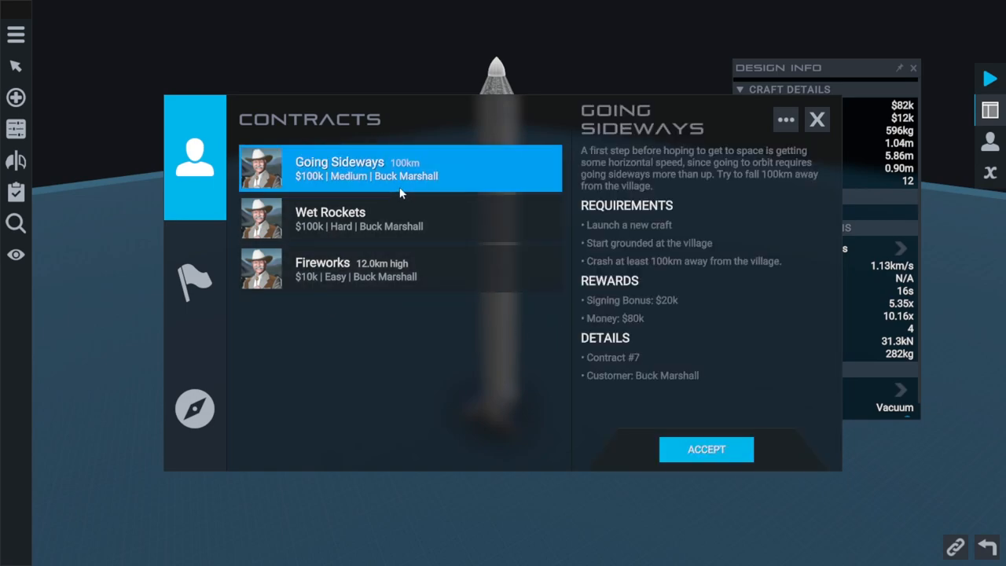
mouse_move(691, 265)
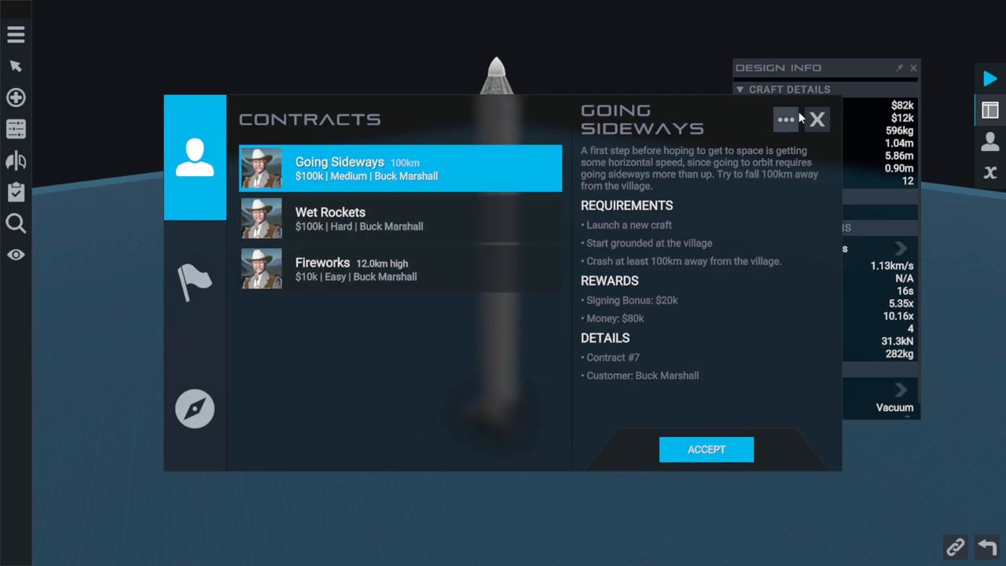
mouse_move(737, 274)
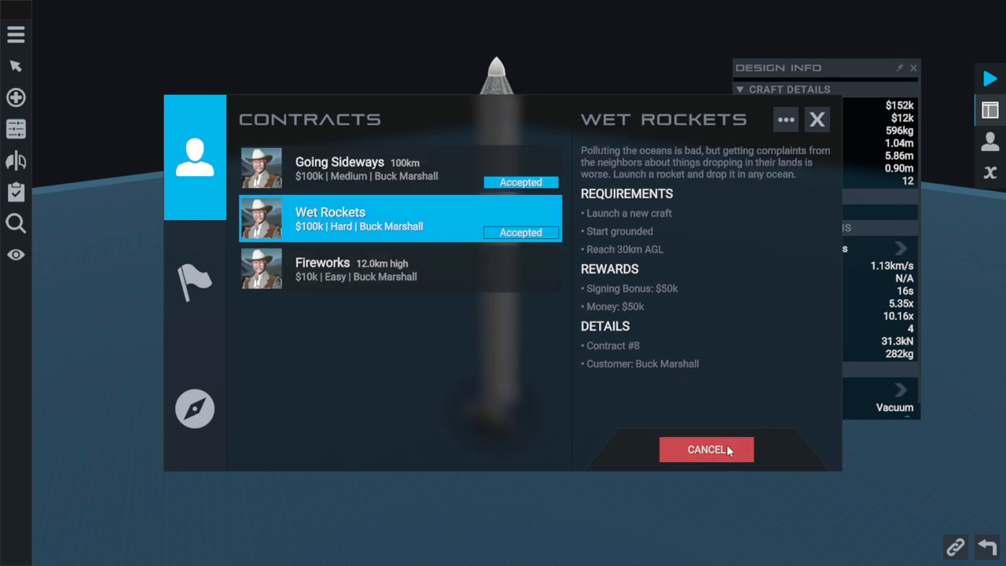
- Accept the Going Sideways and Wet Rockets contracts and close the contracts window
left_click(706, 449)
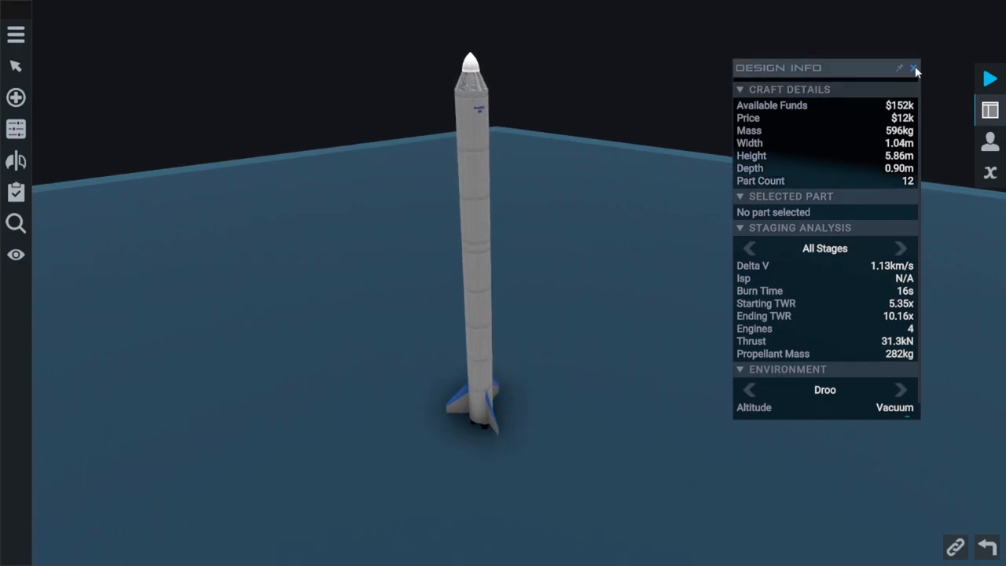
- Load the saved Basic One craft design from Menu > Load Craft
left_click(915, 67)
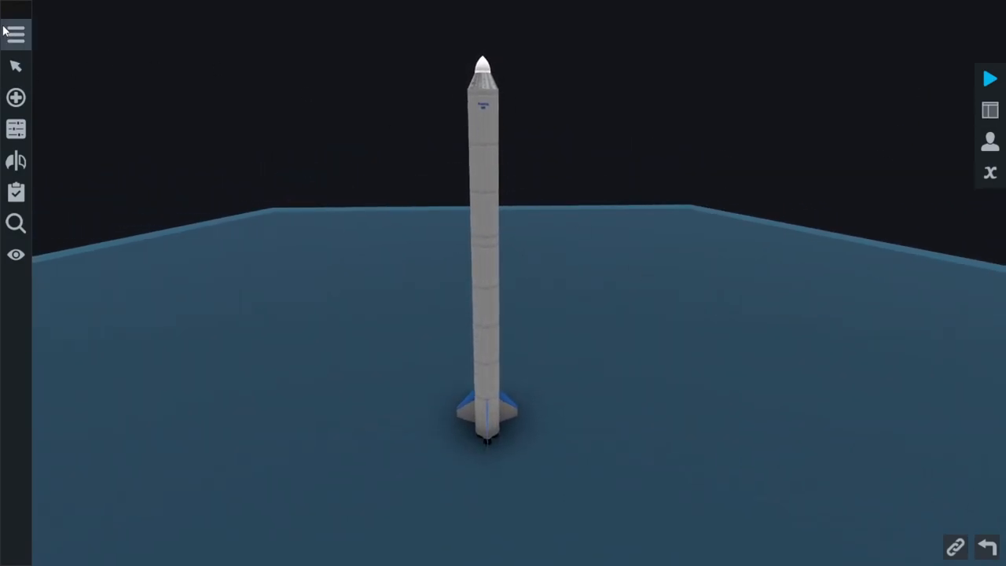
left_click(14, 35)
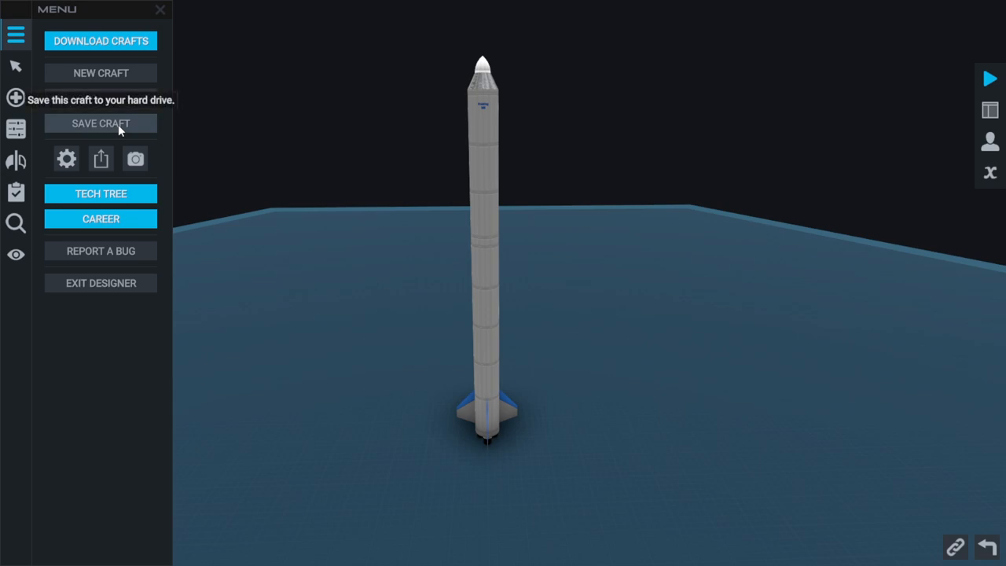
left_click(101, 41)
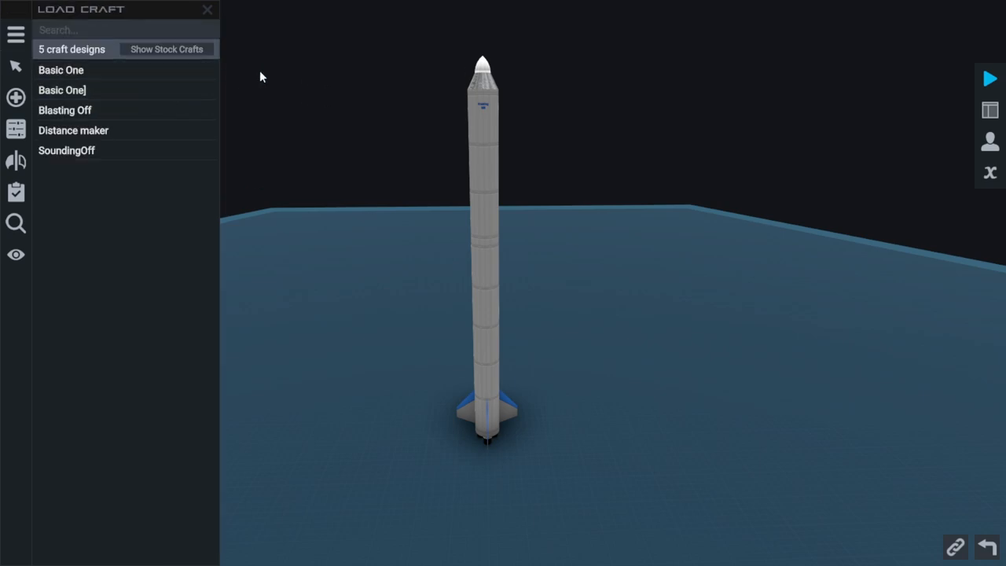
mouse_move(117, 70)
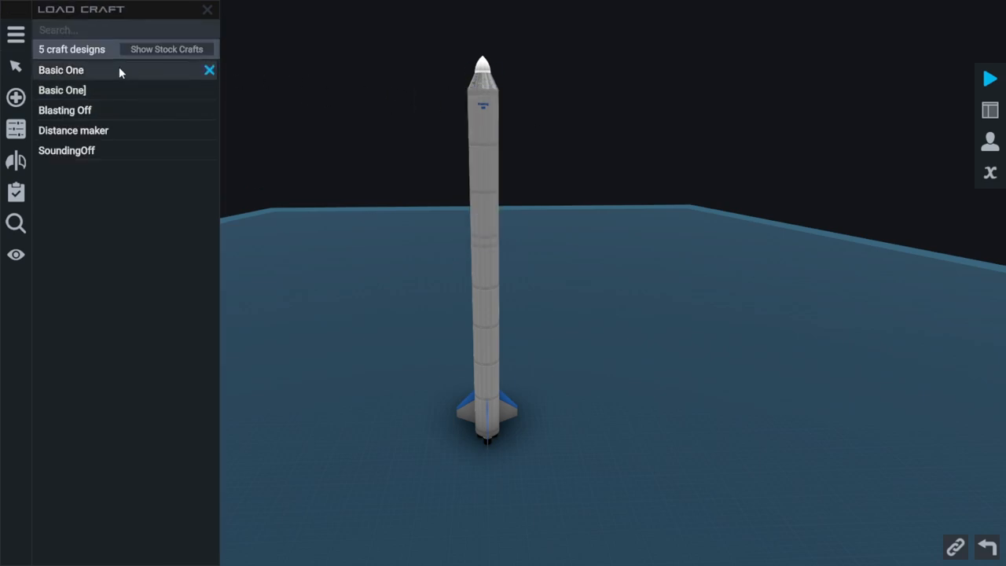
left_click(66, 151)
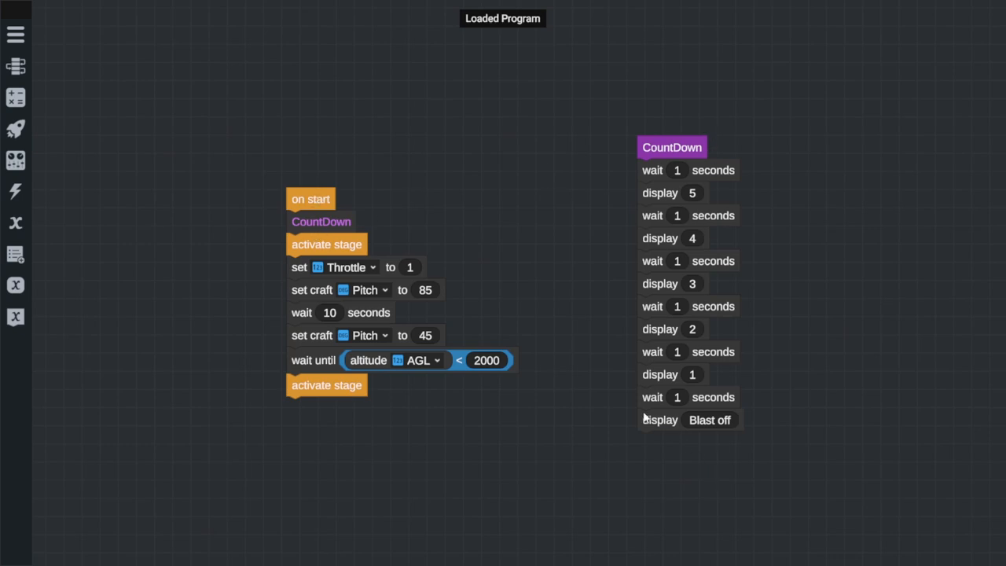
mouse_move(368, 271)
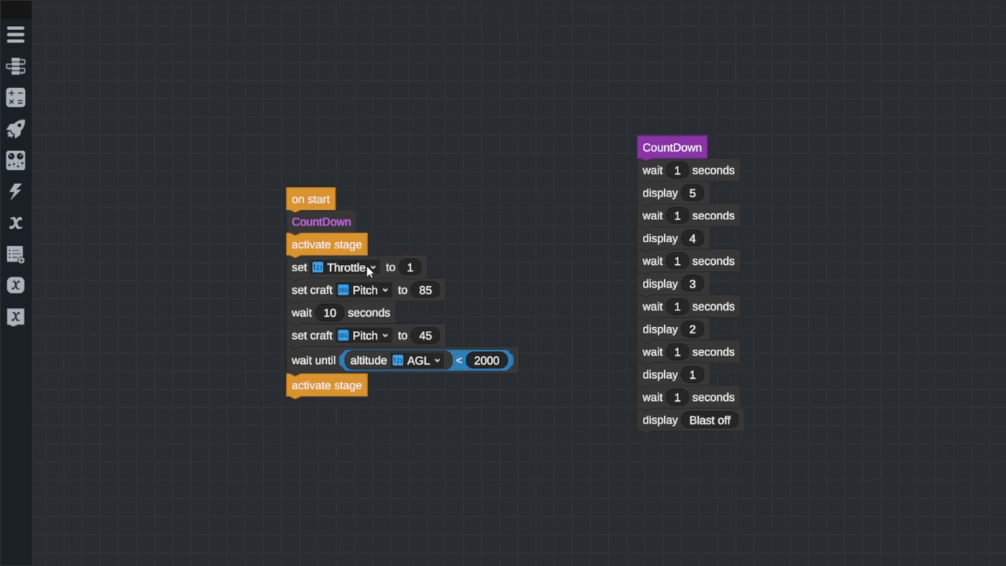
mouse_move(387, 378)
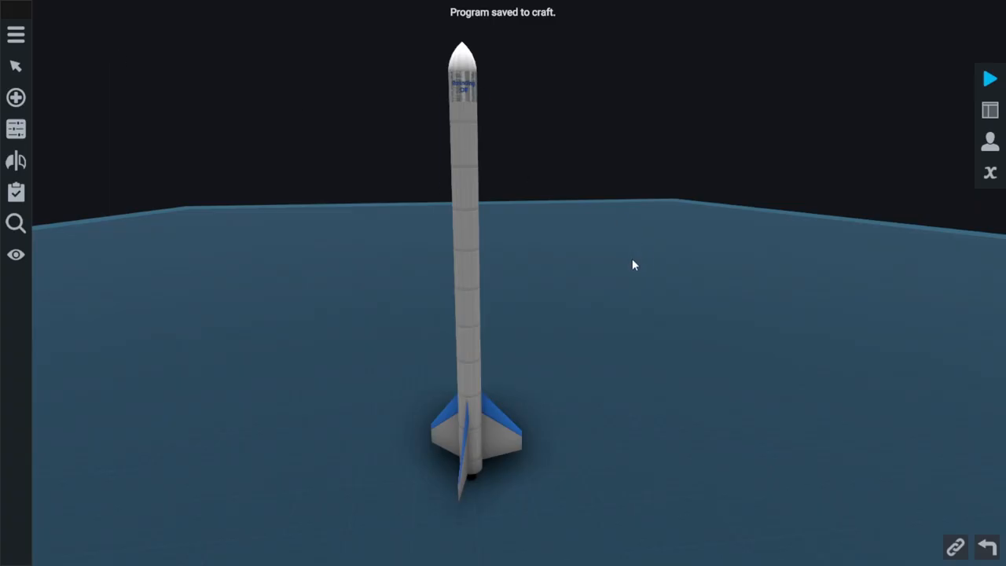
- Mount a drogue chute near the nose and reduce its parachute Base Size, previewing it deployed
left_click(16, 97)
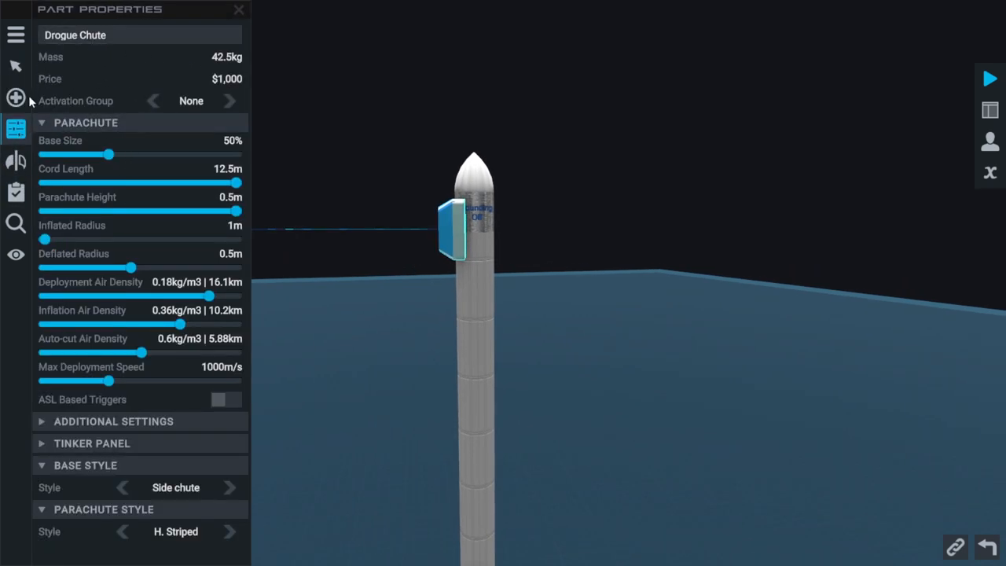
left_click(15, 160)
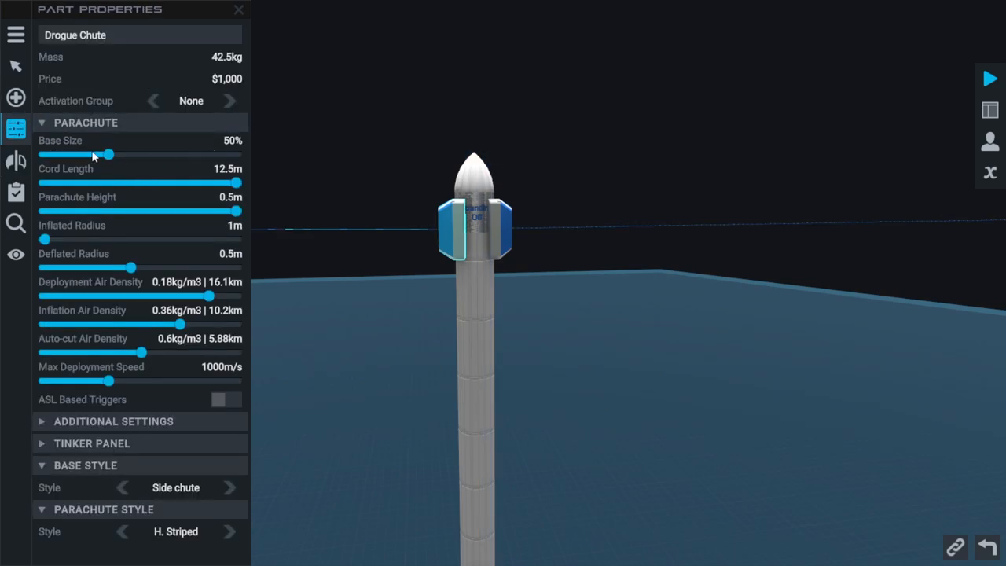
left_click_drag(109, 154, 53, 154)
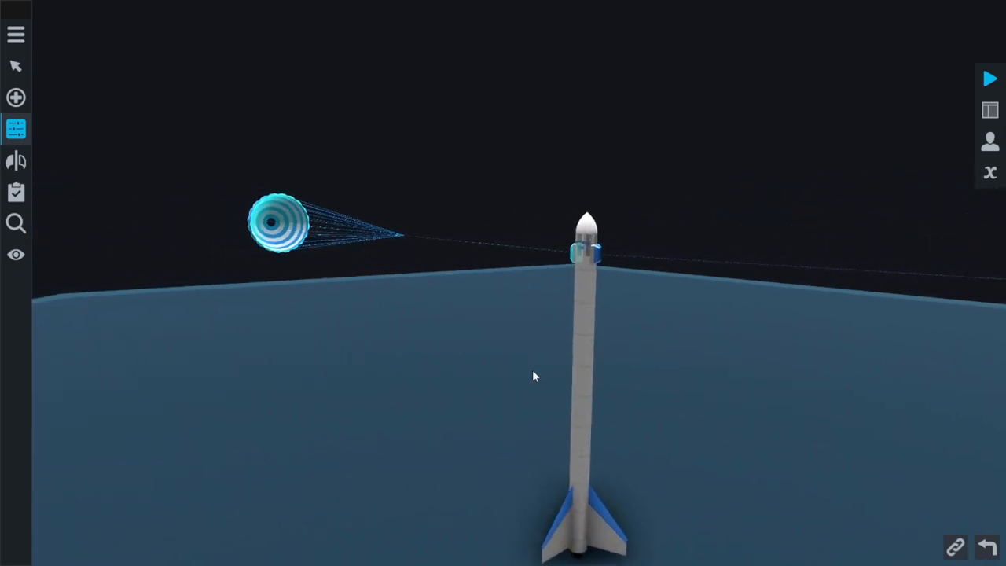
left_click(280, 223)
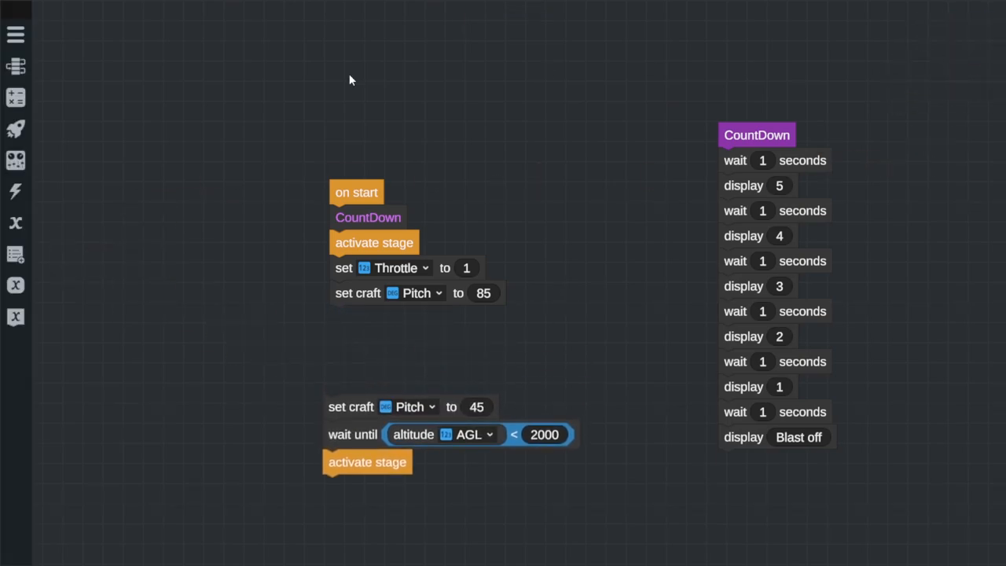
- Replace the 10-second wait with 'wait until altitude AGL > 3000' before pitching to 45
left_click(16, 97)
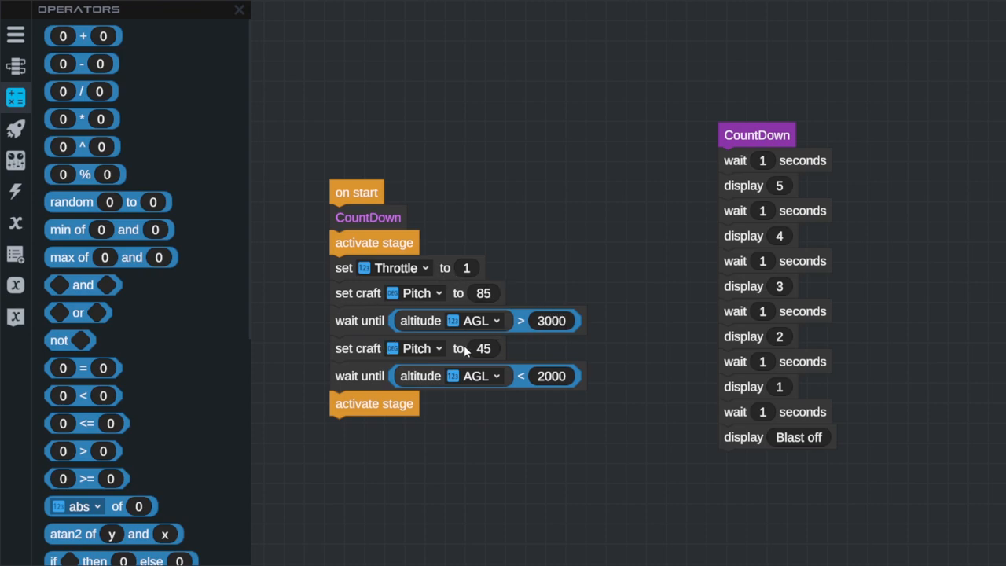
mouse_move(471, 403)
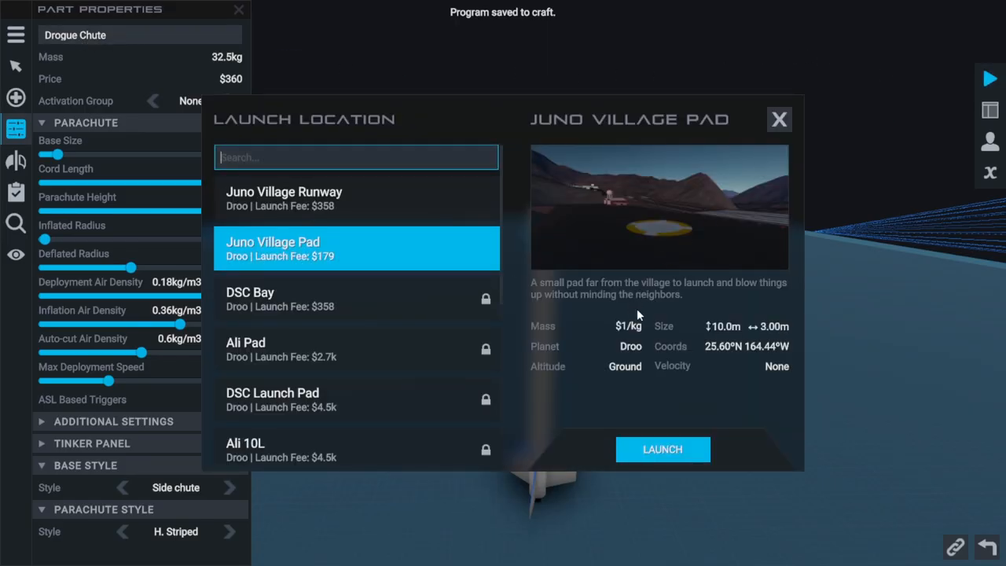
- Attempt launch from Juno Village Pad and view the issues blocking it
left_click(662, 450)
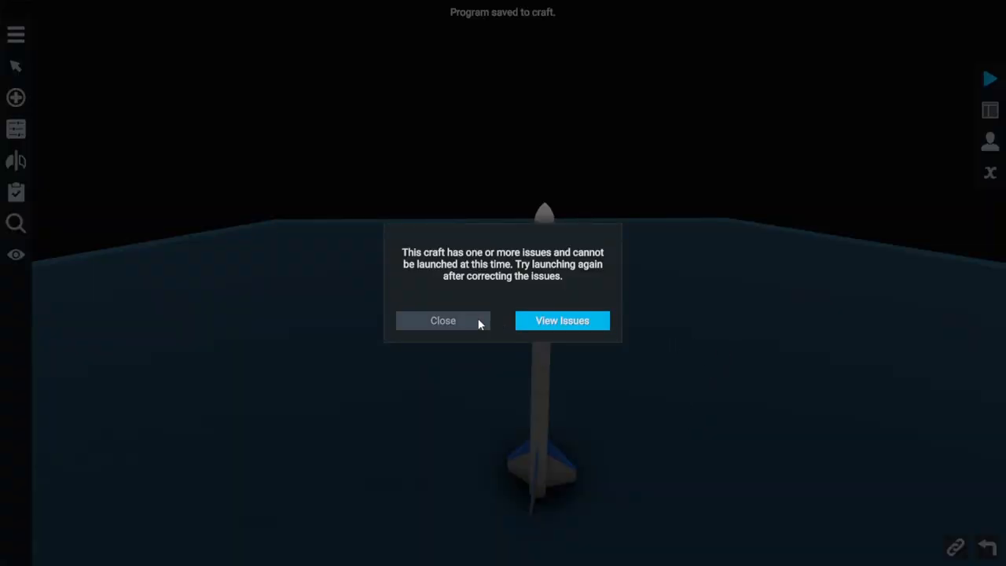
mouse_move(563, 321)
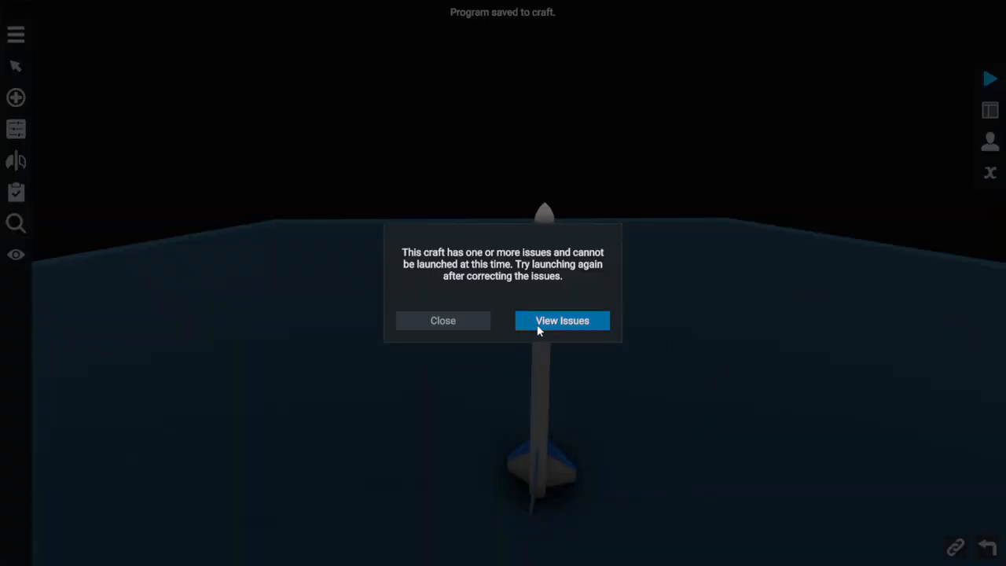
left_click(563, 321)
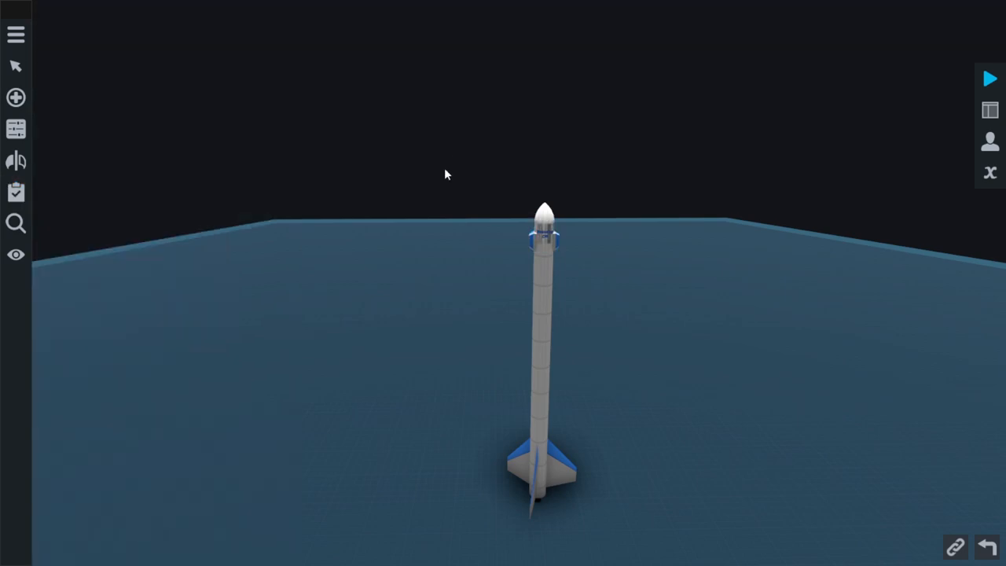
- Unlock Check Your Staging in the tech tree for 25 points, leaving 50, and return
left_click(15, 35)
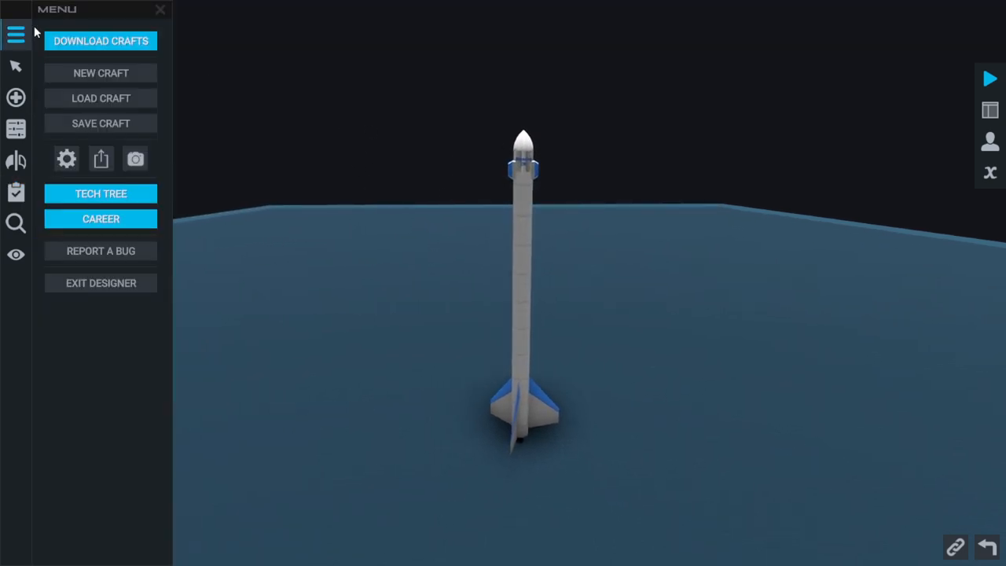
left_click(100, 194)
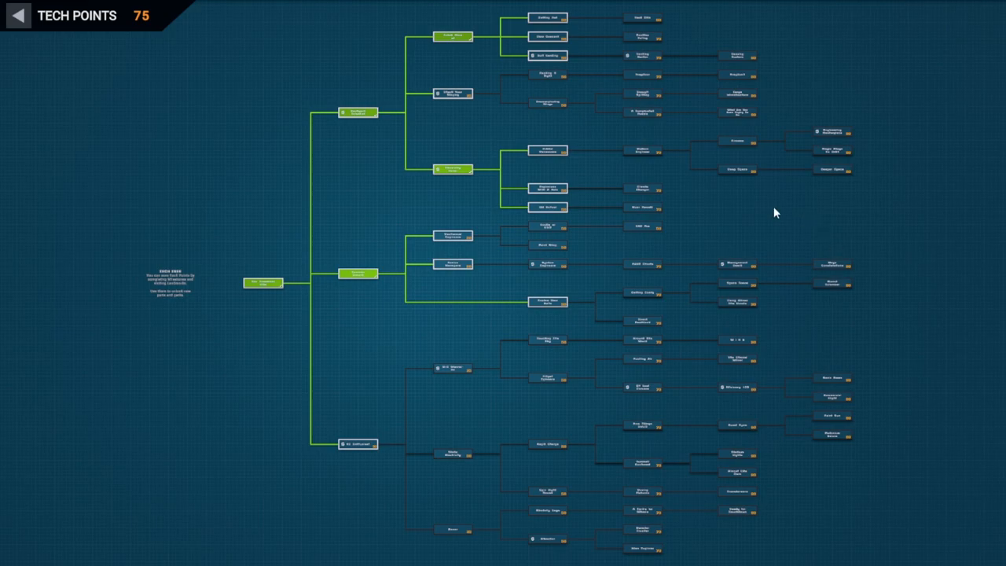
scroll("up", 3)
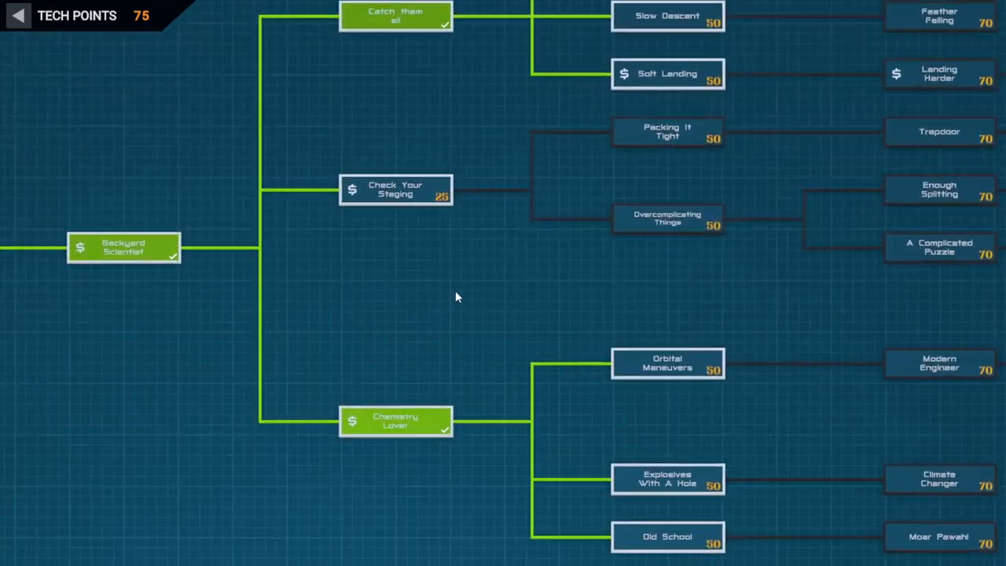
left_click(396, 189)
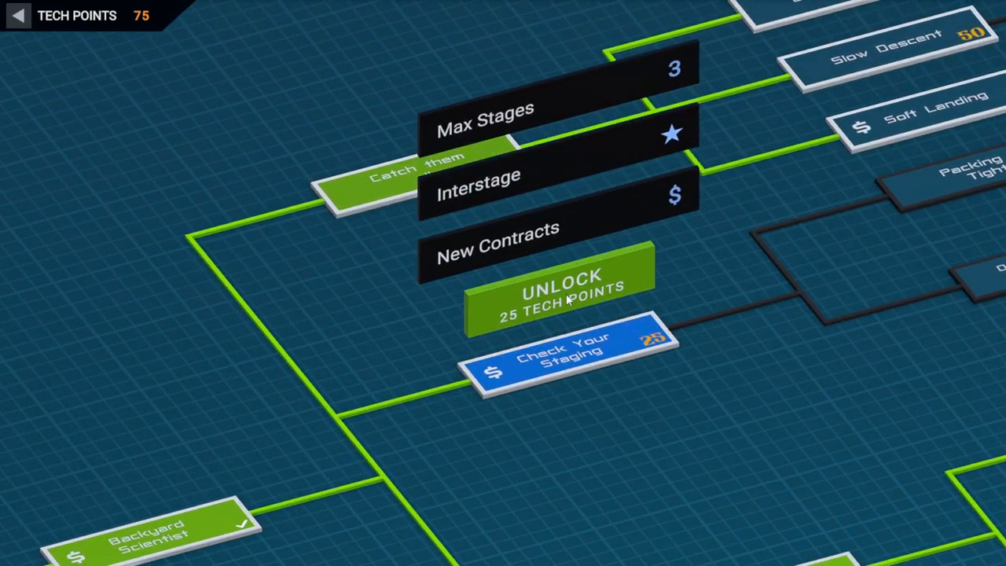
mouse_move(629, 87)
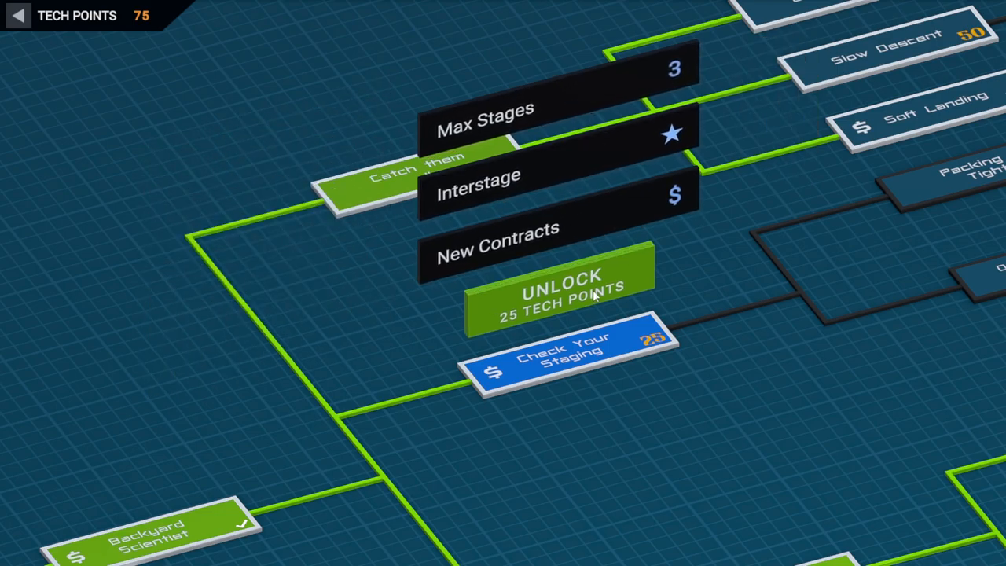
left_click(559, 286)
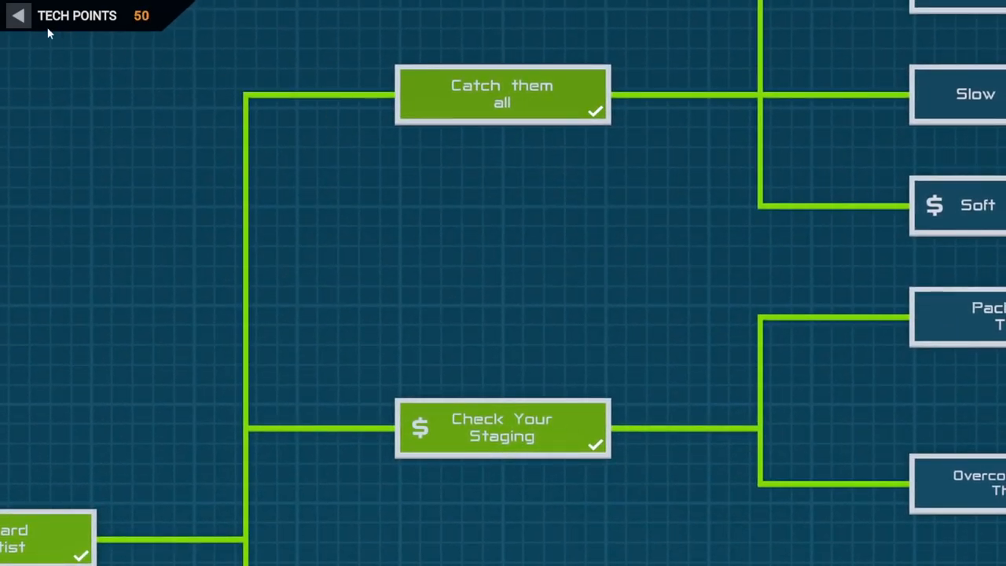
left_click(17, 15)
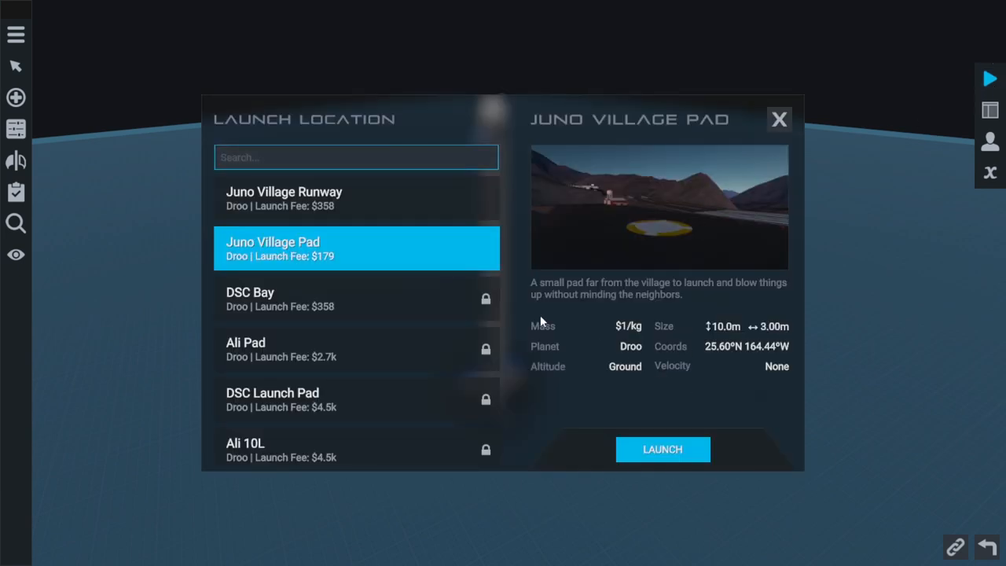
mouse_move(374, 305)
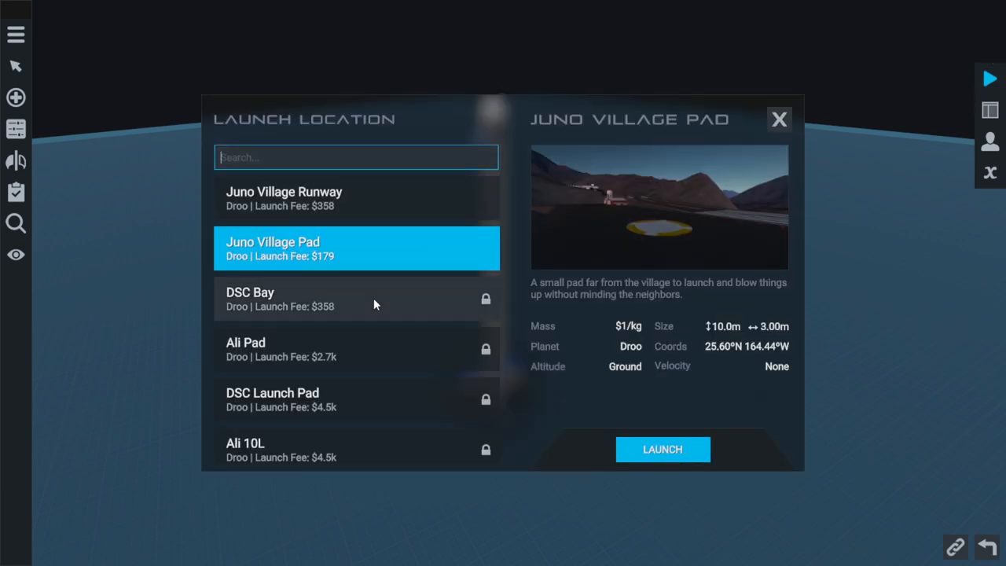
- Launch from Juno Village Pad, fly until the crash 16.3 km out, and end the flight to view stats
left_click(662, 449)
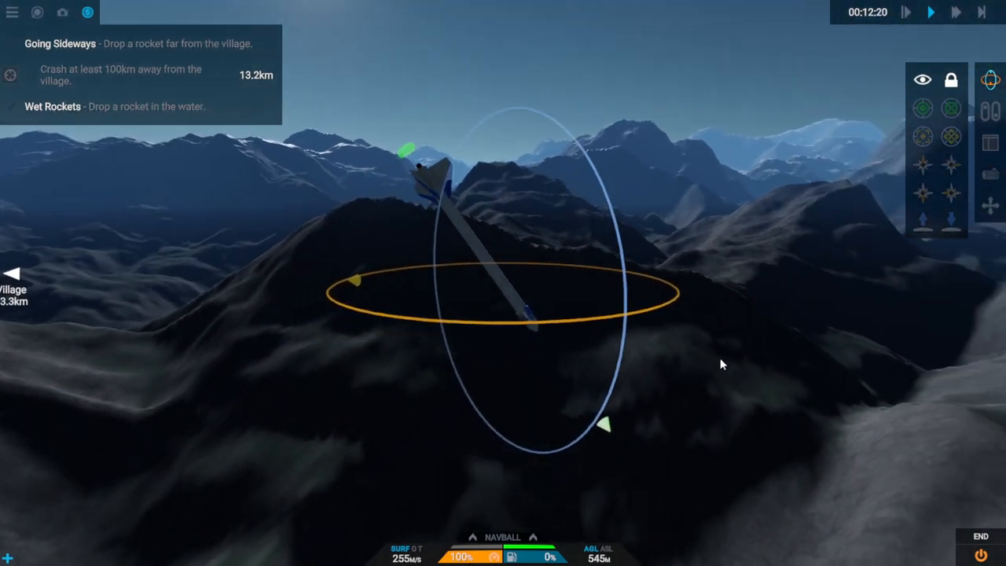
left_click(921, 107)
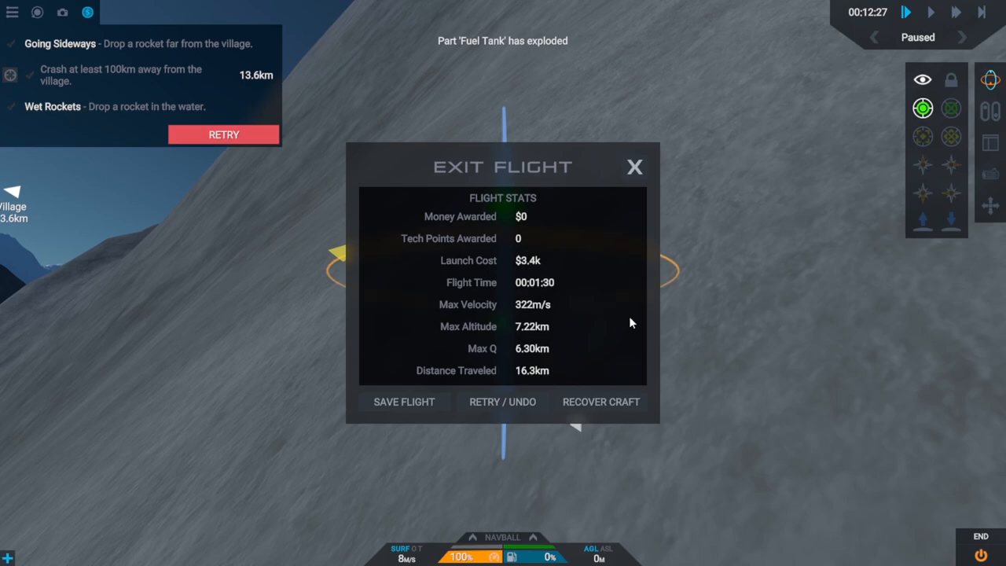
mouse_move(504, 403)
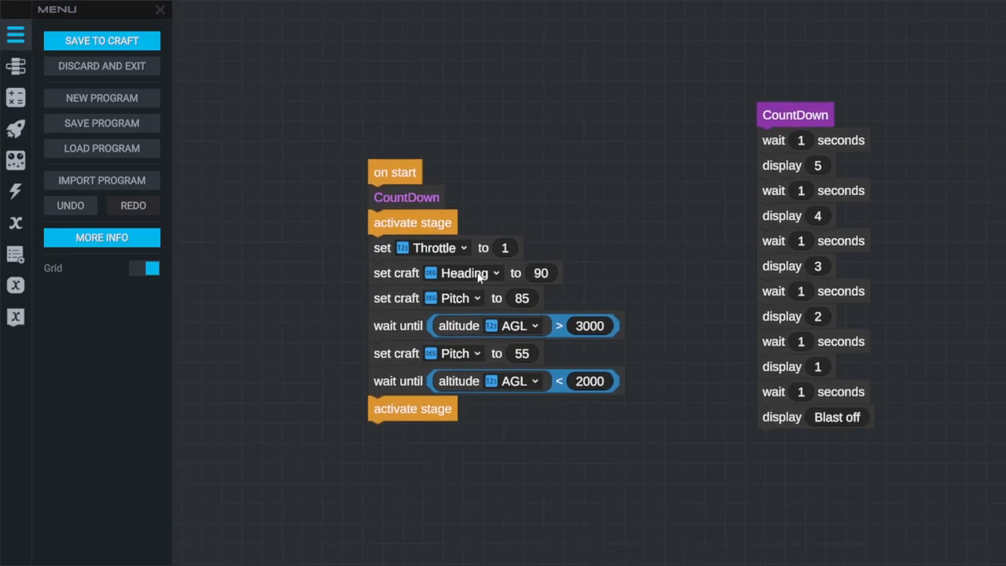
mouse_move(588, 285)
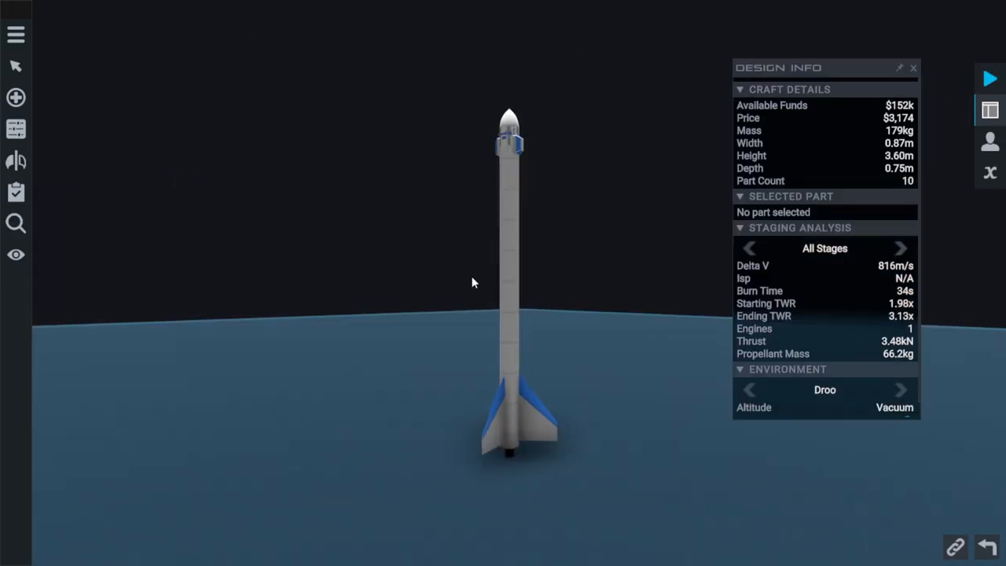
- Make the bottom Goblin engine a liquid pressure-fed Kerolox type at 30% size, giving 922 m/s delta V
left_click(510, 449)
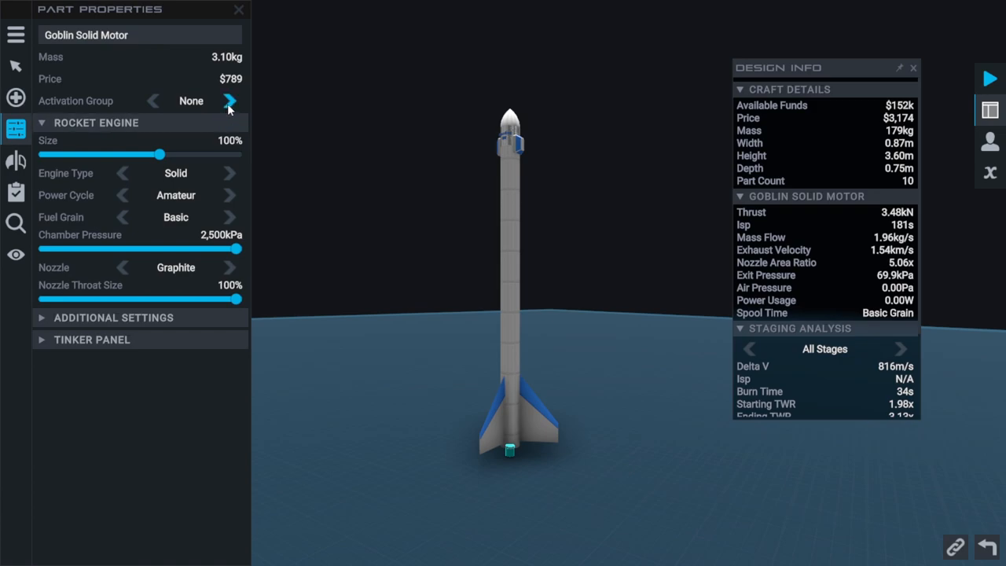
left_click(230, 173)
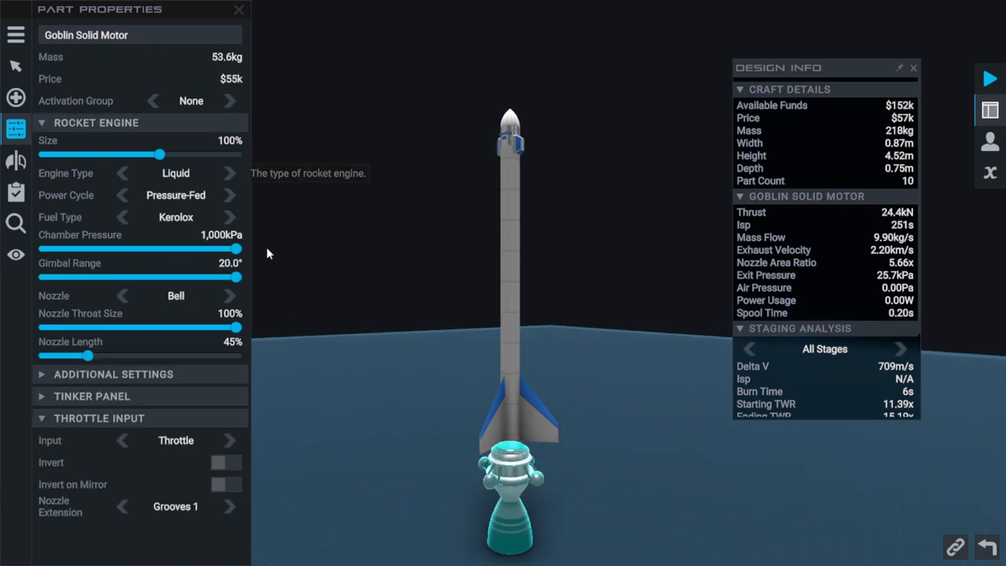
mouse_move(428, 406)
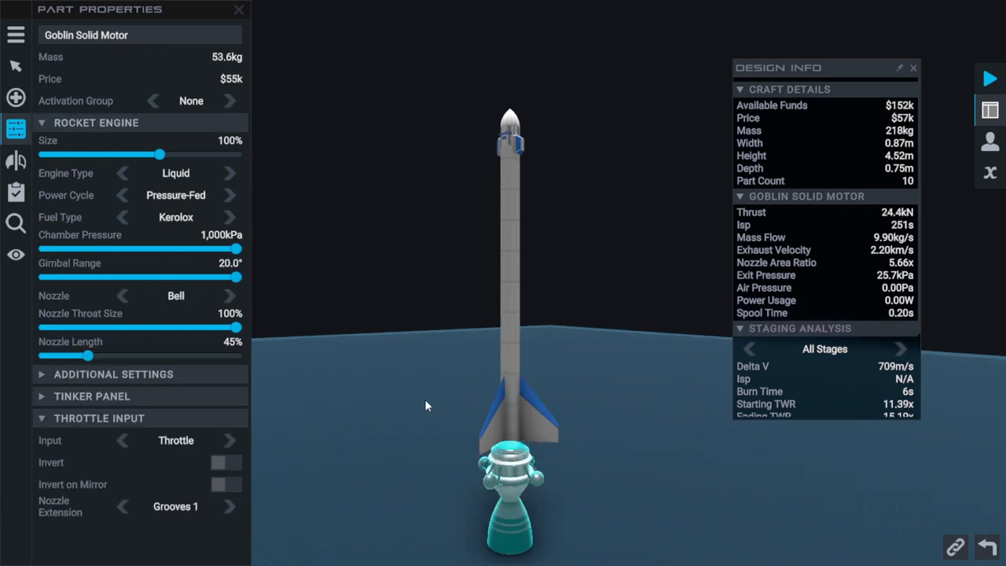
left_click_drag(161, 155, 125, 156)
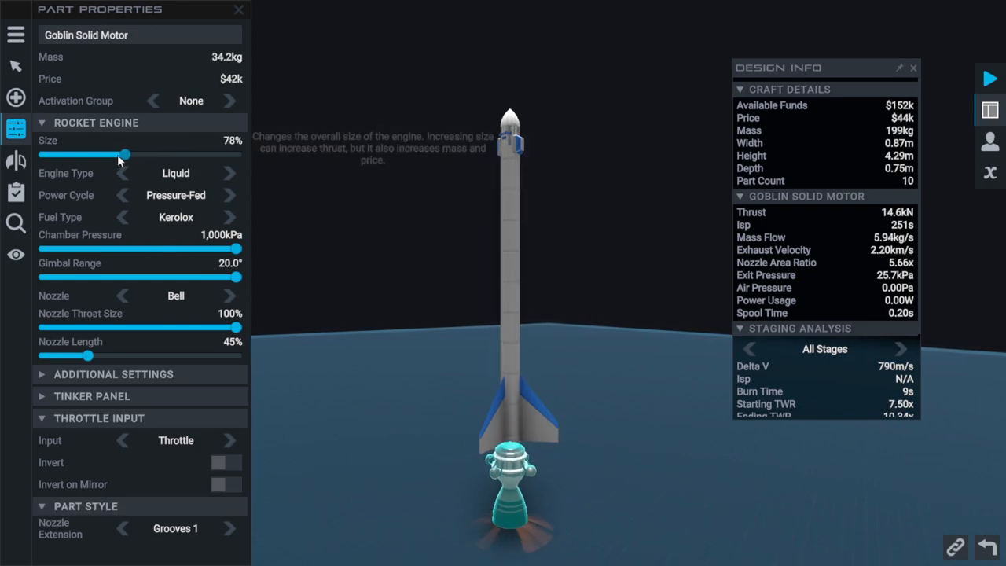
left_click_drag(126, 155, 57, 156)
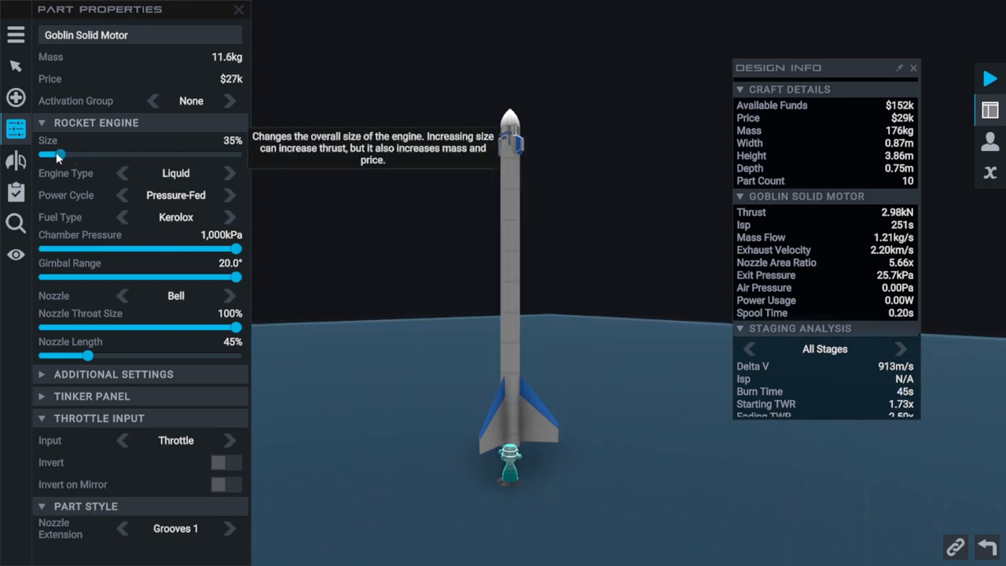
left_click_drag(57, 154, 49, 154)
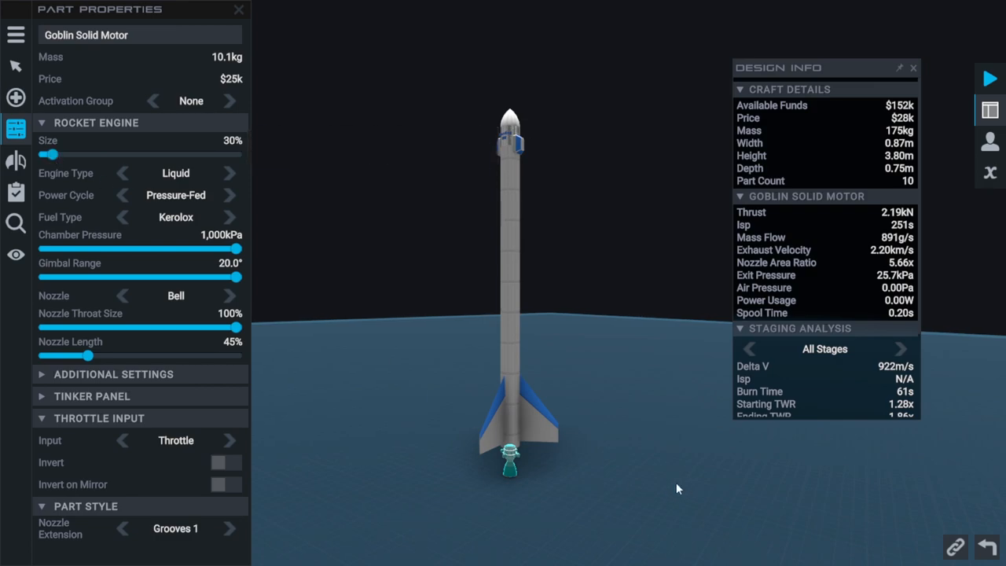
mouse_move(255, 94)
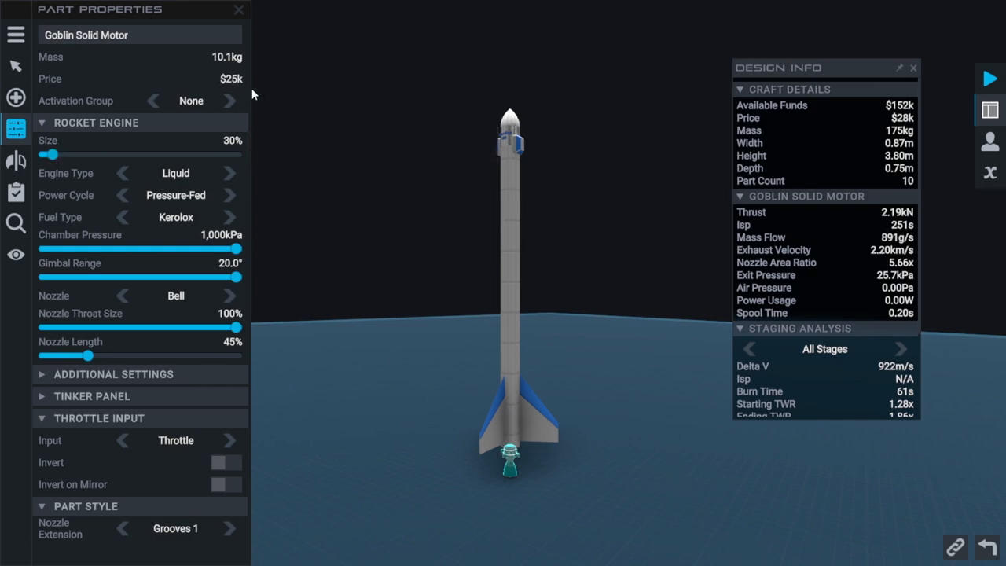
mouse_move(259, 82)
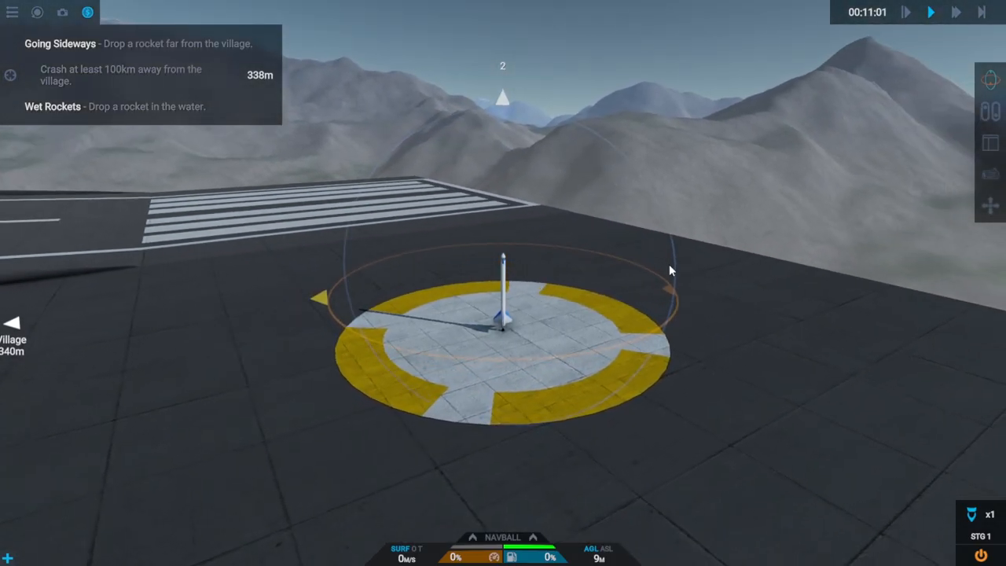
- Start the redesigned rocket's flight from the village launch pad with the staging key
key("space")
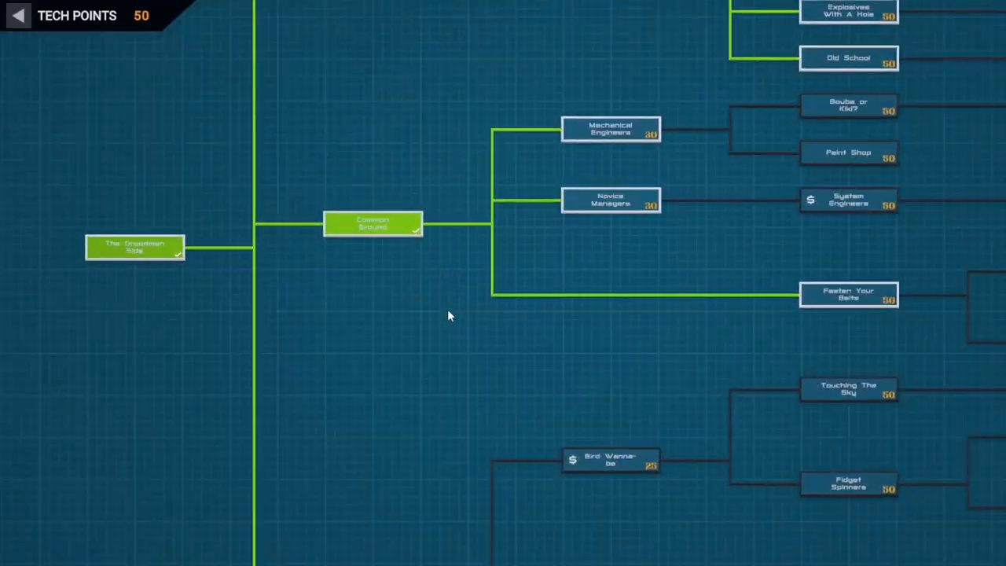
- Unlock RC Enthusiast (leaving 40 points), then try unlocking the Bird Wanna-be wing tech
left_click(610, 129)
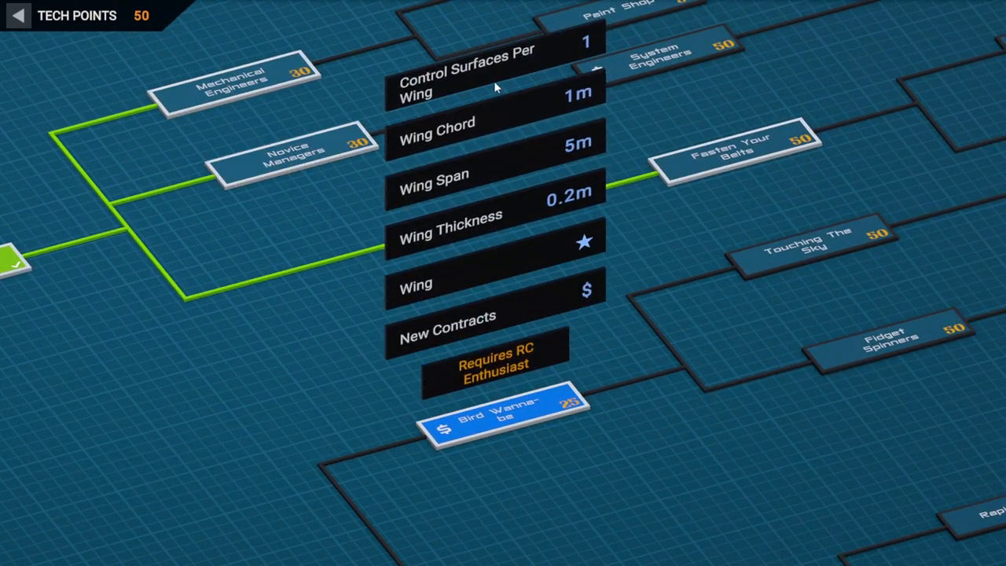
mouse_move(491, 76)
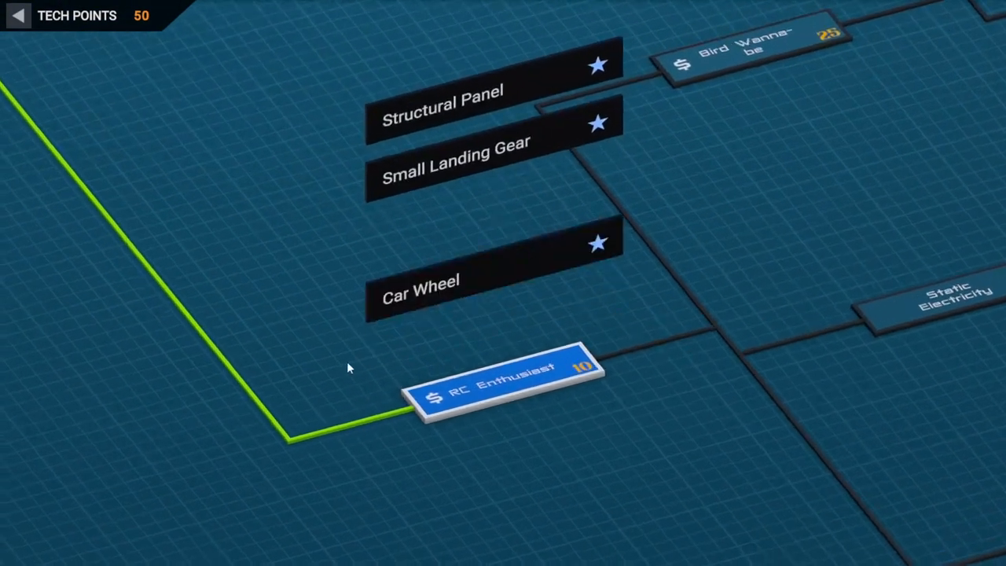
left_click(503, 390)
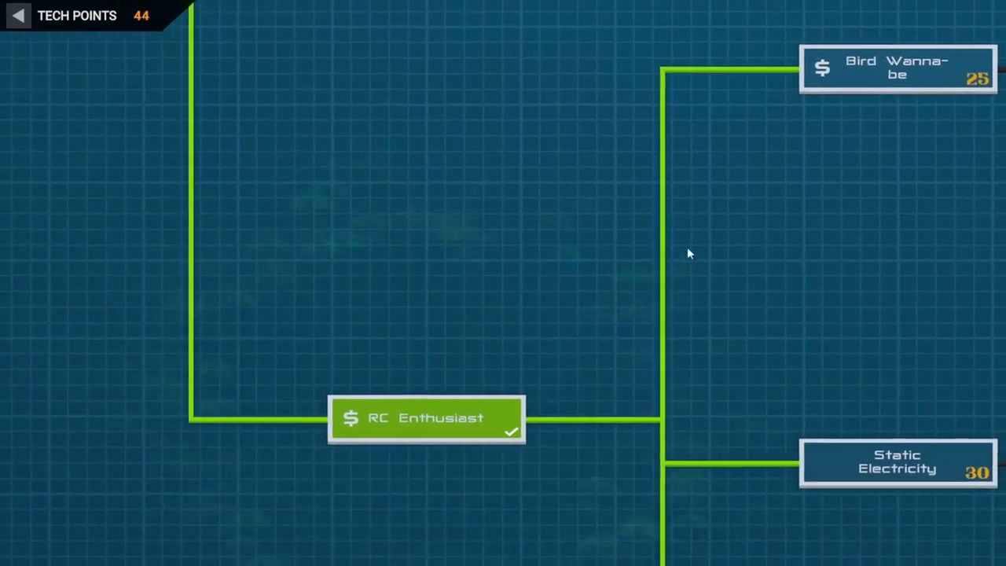
left_click(896, 68)
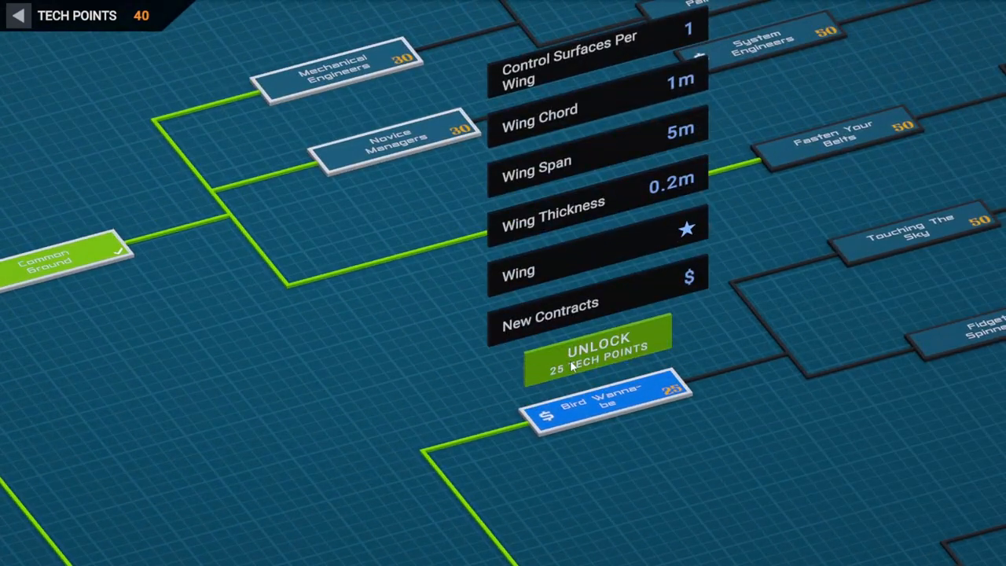
left_click(598, 349)
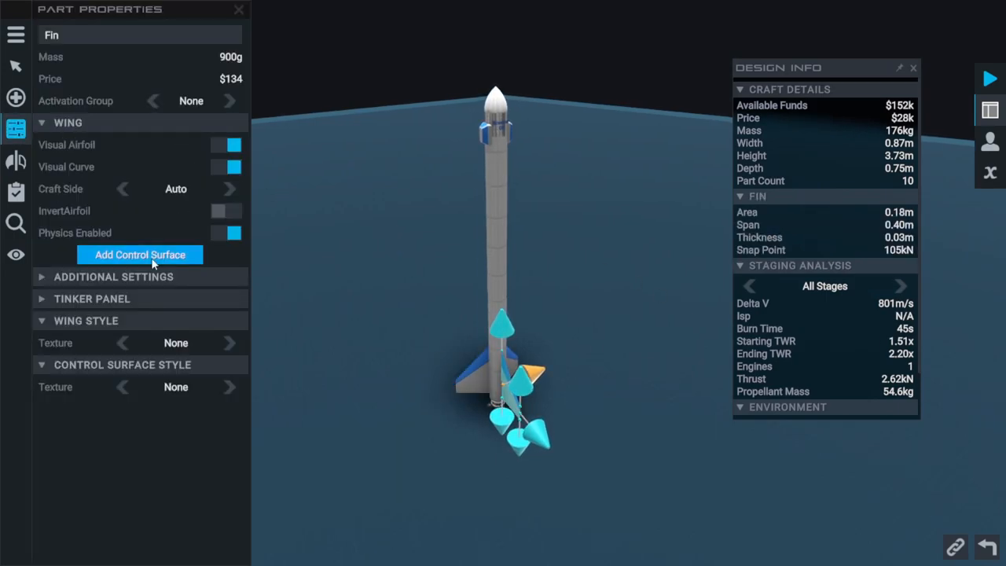
- Add a control surface to the fin, then bring up the launch location chooser
left_click(140, 255)
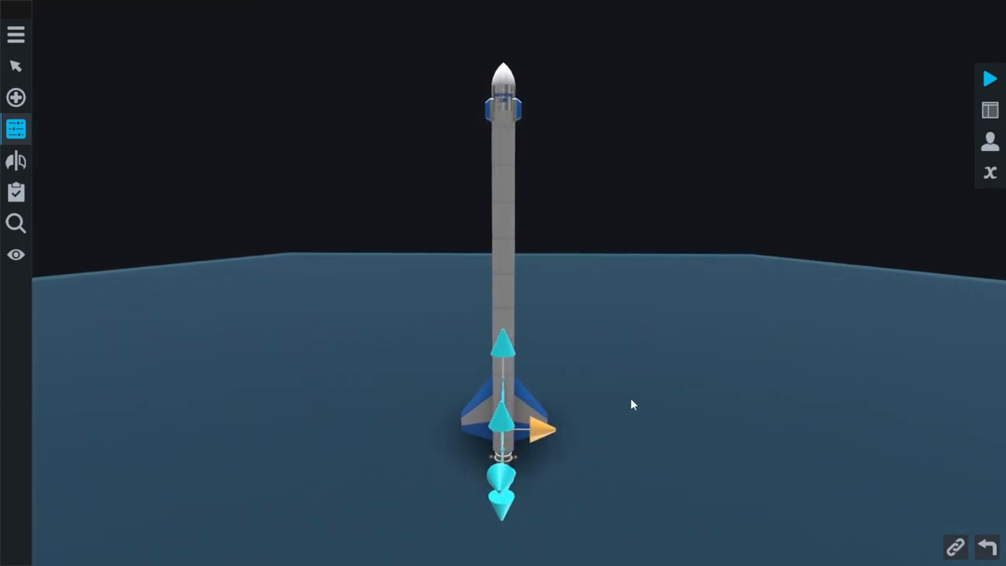
left_click(503, 428)
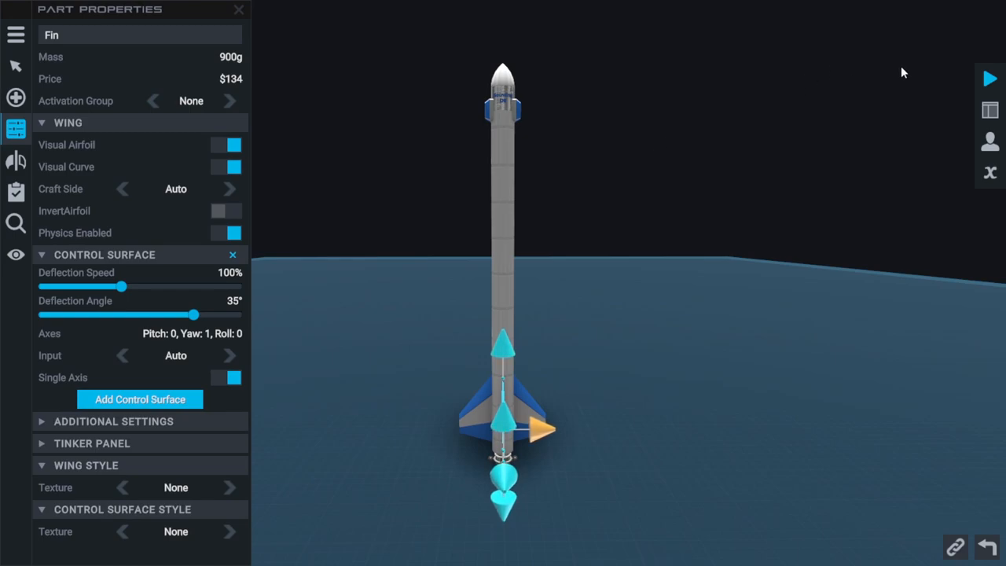
left_click(991, 79)
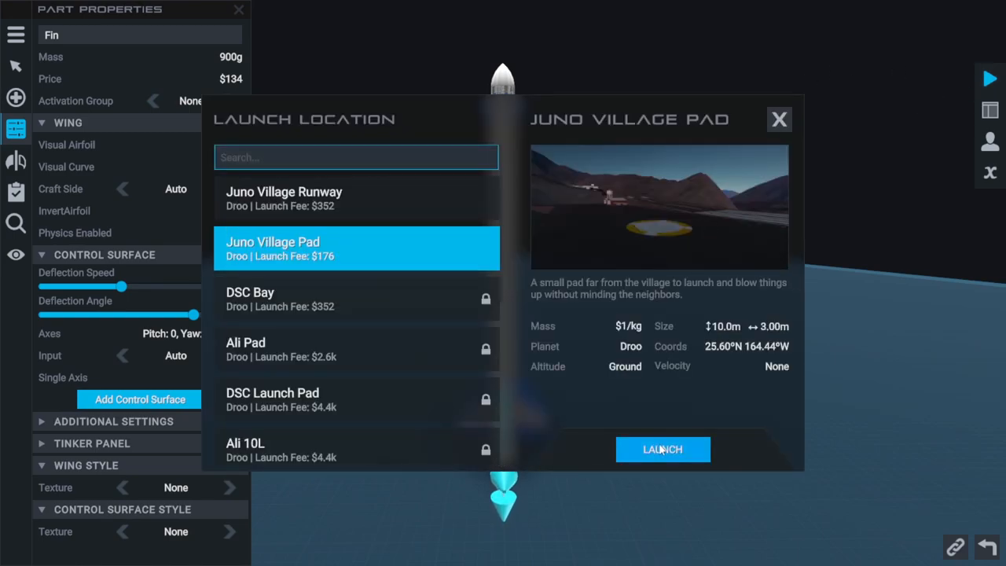
- Launch the rocket from Juno Village Pad
left_click(662, 449)
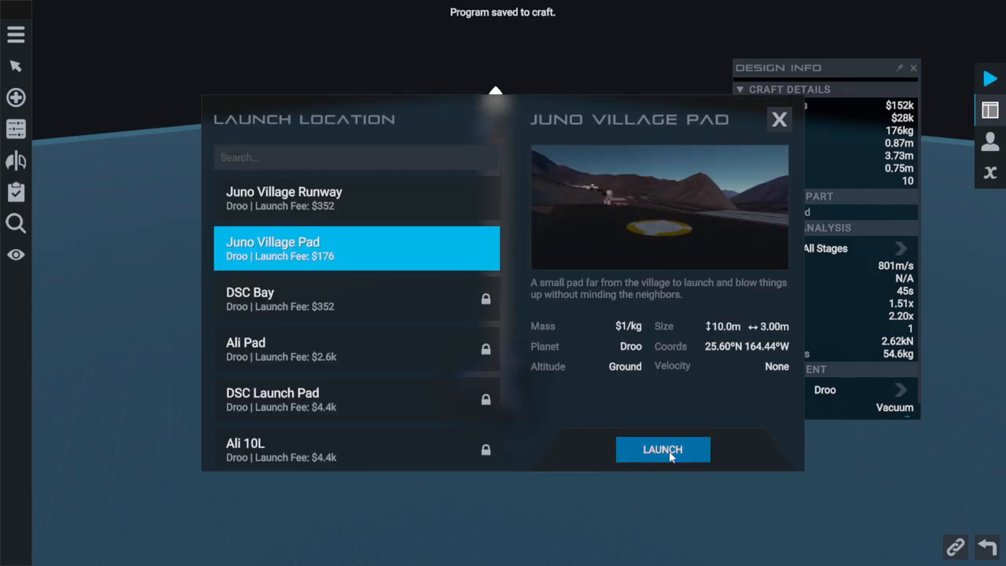
left_click(664, 449)
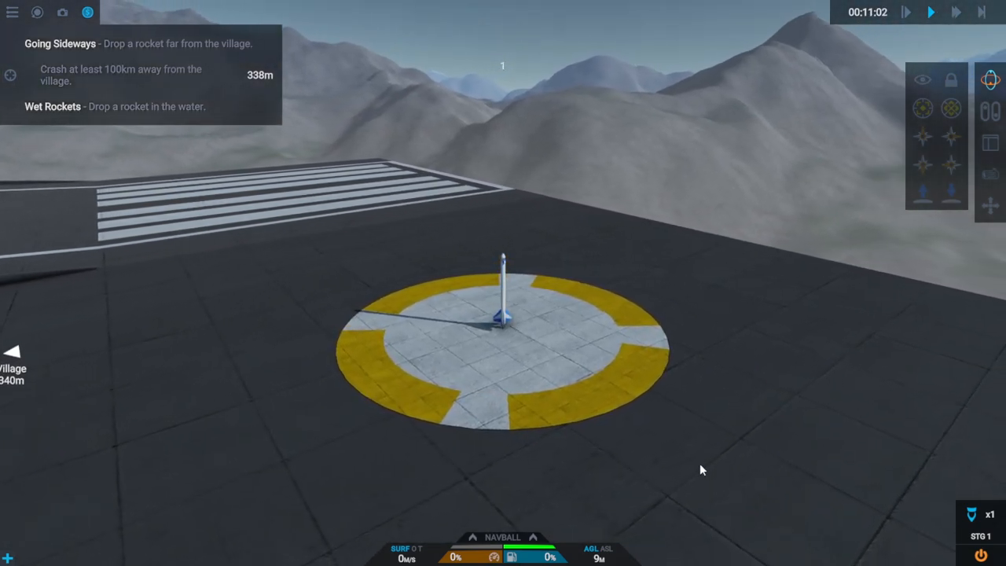
- Ignite the rocket and fly the mission through to the end
key("space")
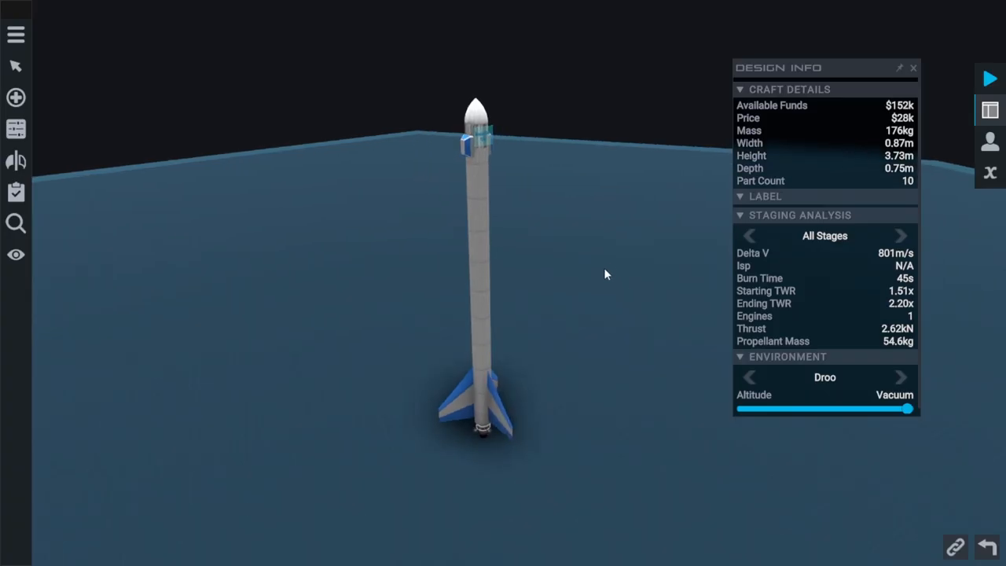
- Select the rocket's fuel tank to check its Kerolox load
left_click(475, 236)
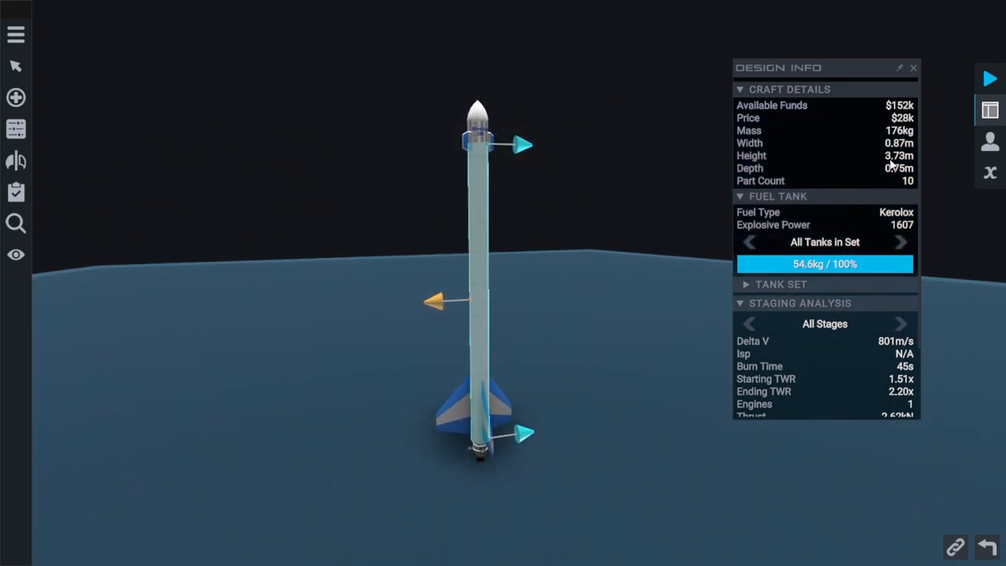
mouse_move(535, 411)
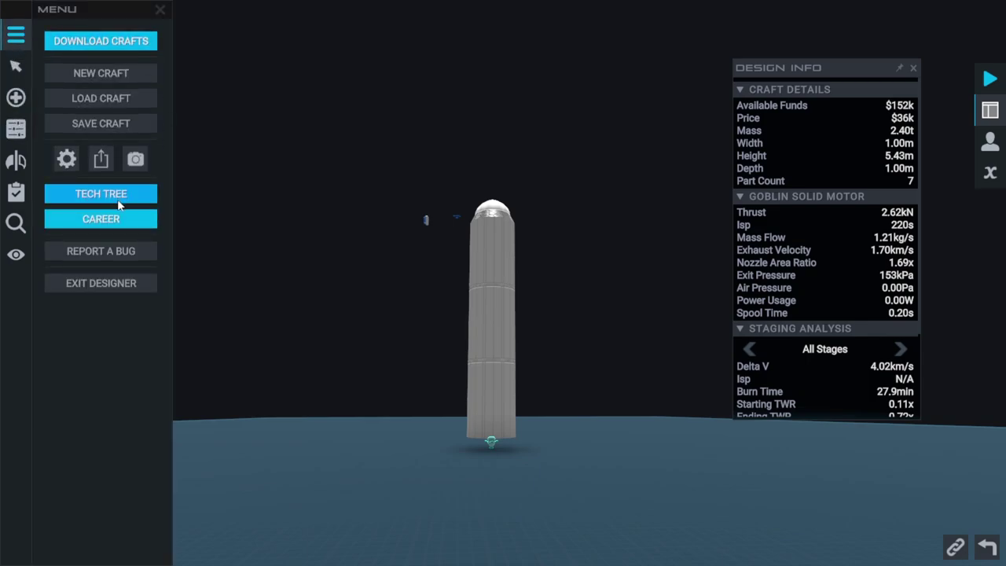
- Review the career contracts list and dismiss it
left_click(101, 219)
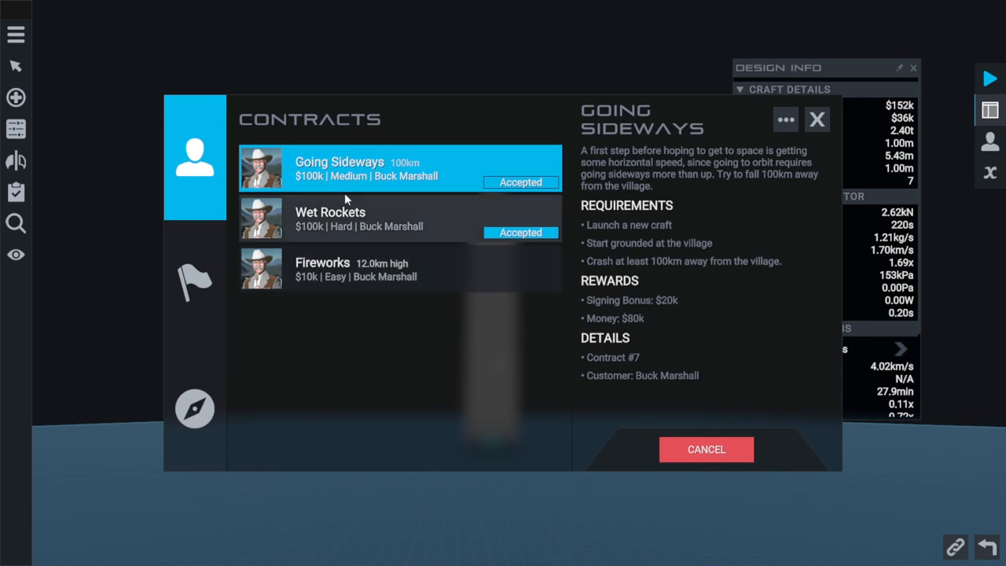
left_click(706, 450)
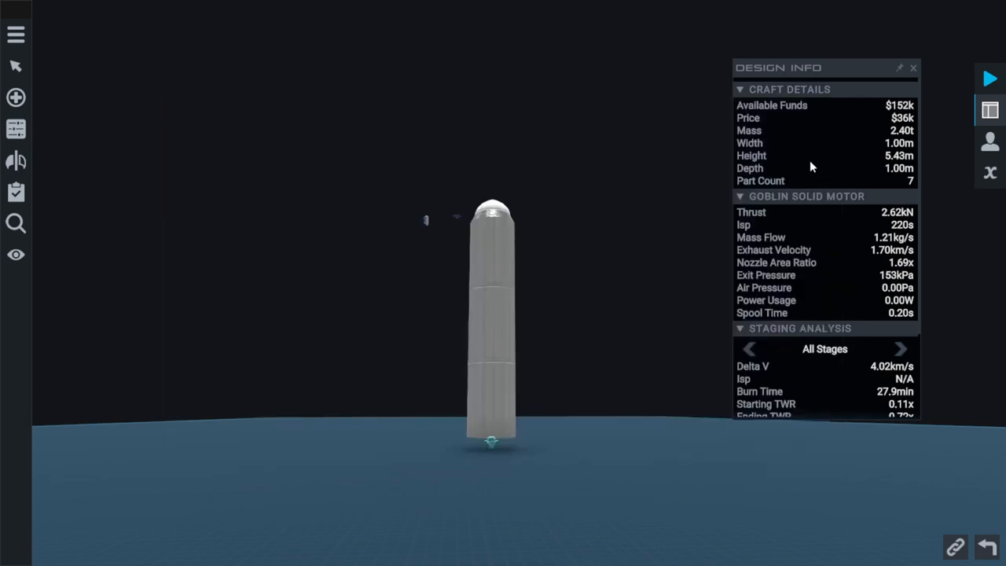
mouse_move(909, 123)
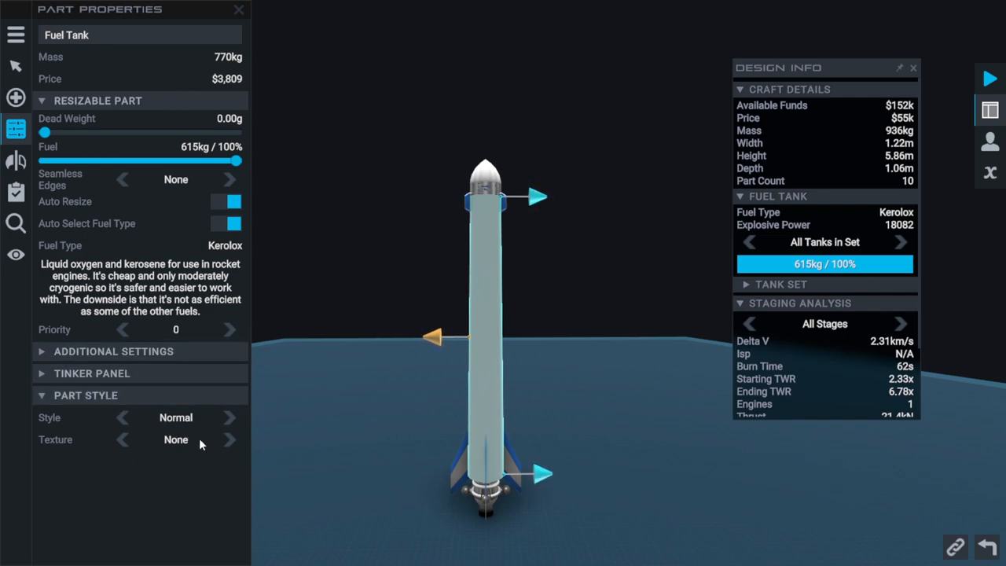
- Give the 615 kg Kerolox fuel tank a Camouflage texture
left_click(230, 441)
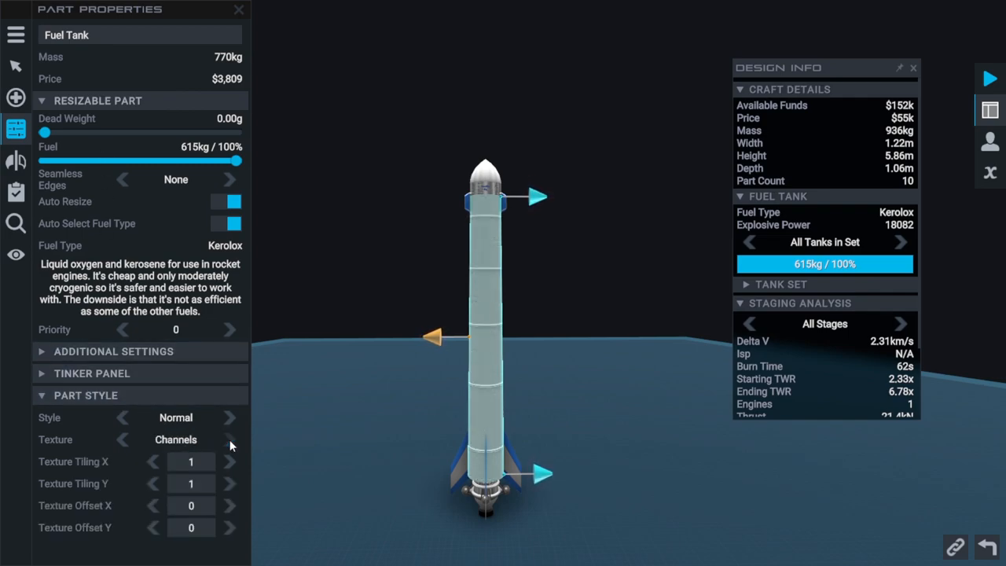
left_click(230, 441)
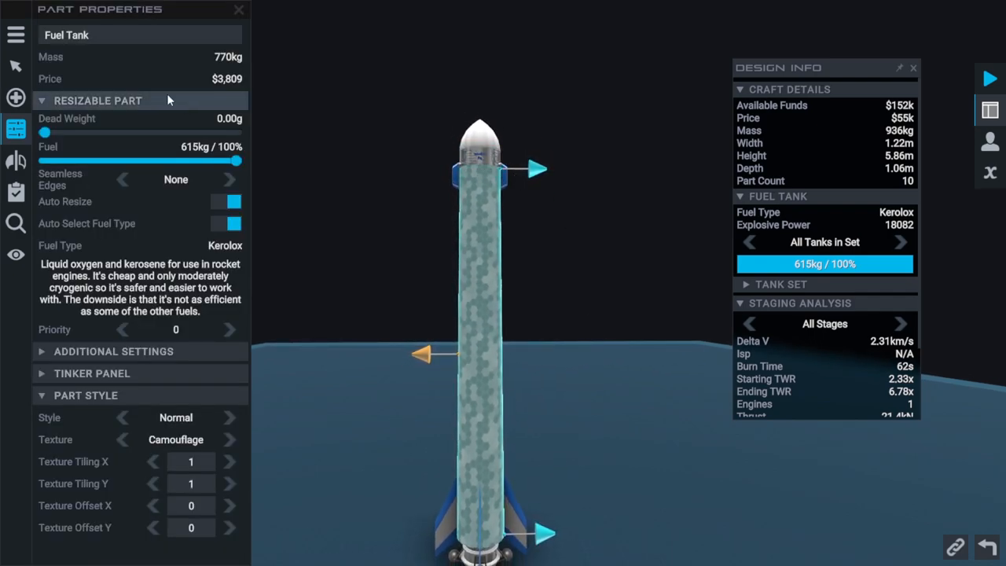
- Save the craft under the name SoundingUp
left_click(15, 34)
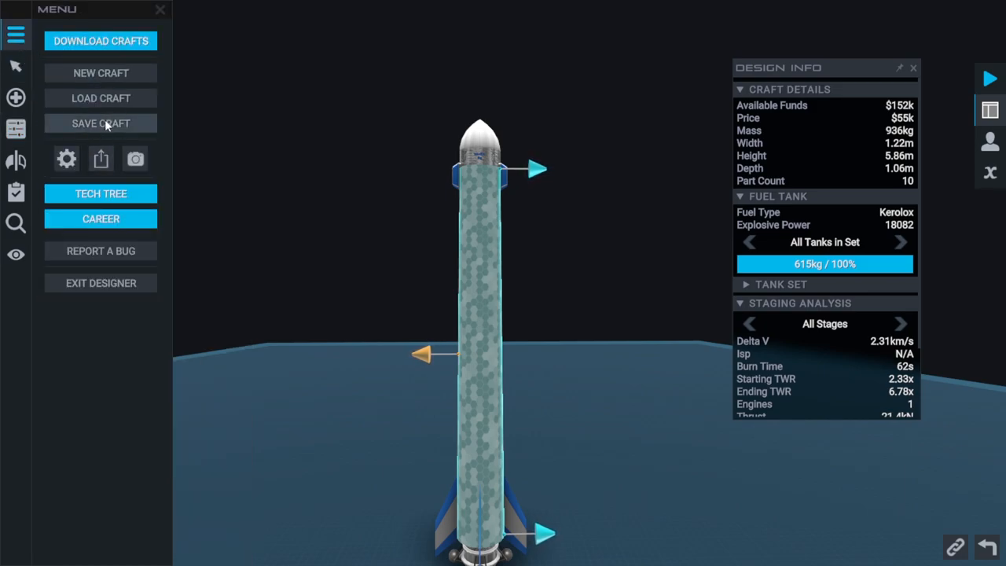
left_click(100, 123)
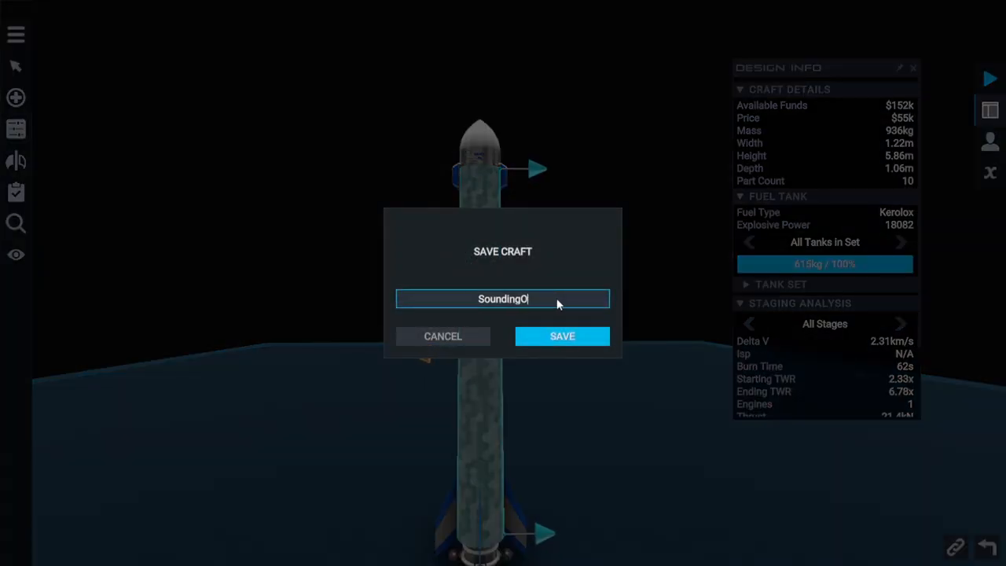
type("Up")
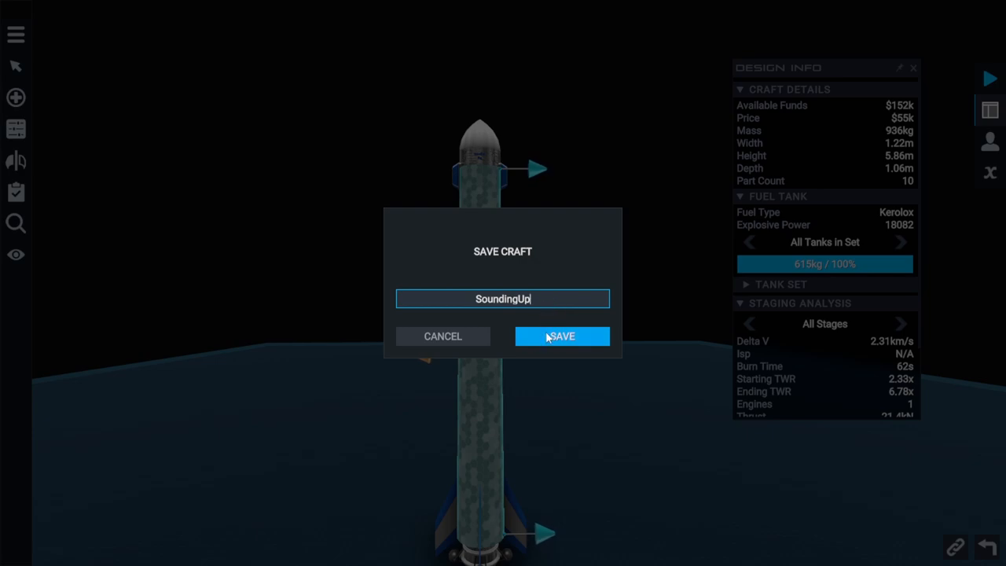
left_click(561, 336)
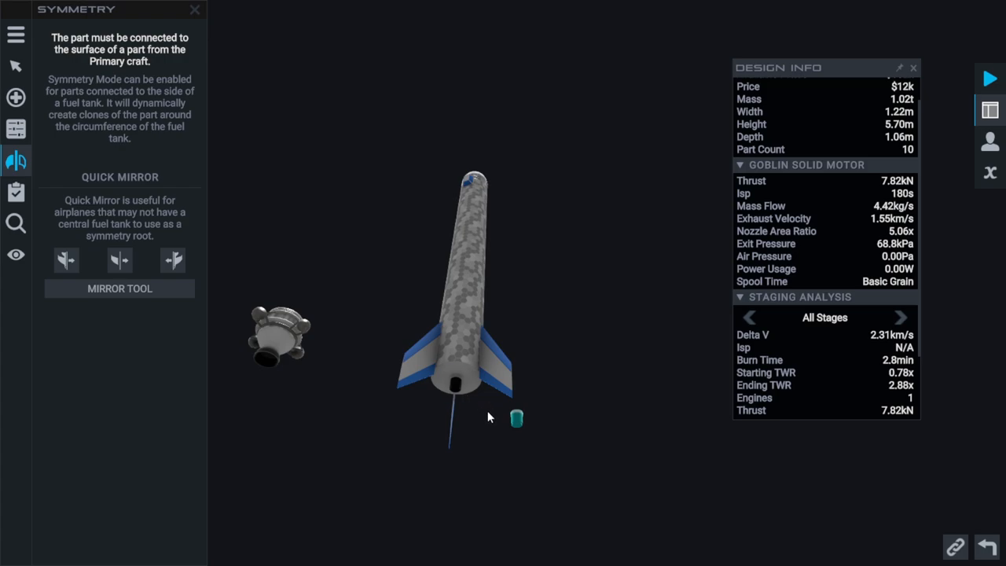
- Attach side engine pods for four engines total, clear the leftover pod, and inspect the nose fuel tank
left_click_drag(516, 418, 468, 385)
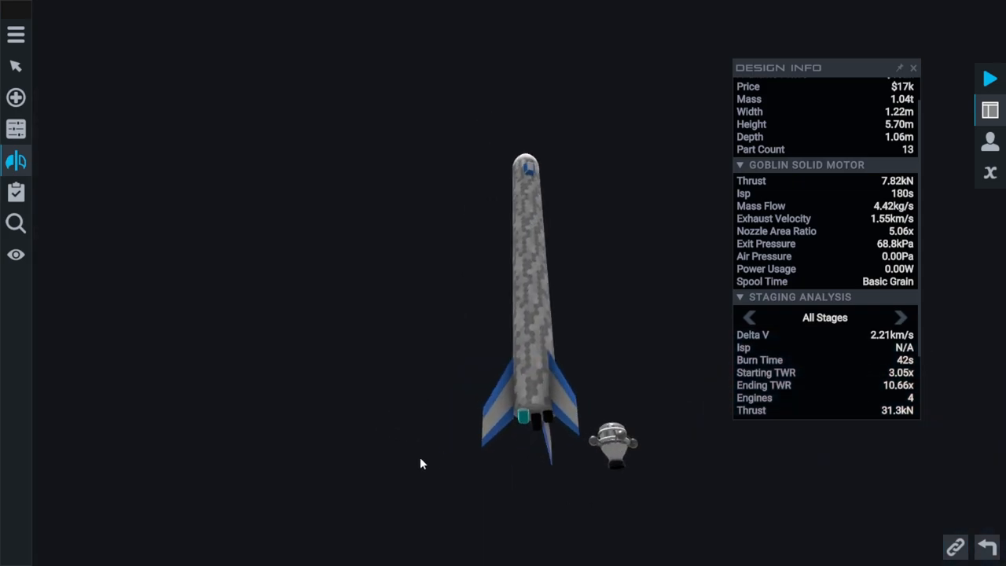
left_click(16, 160)
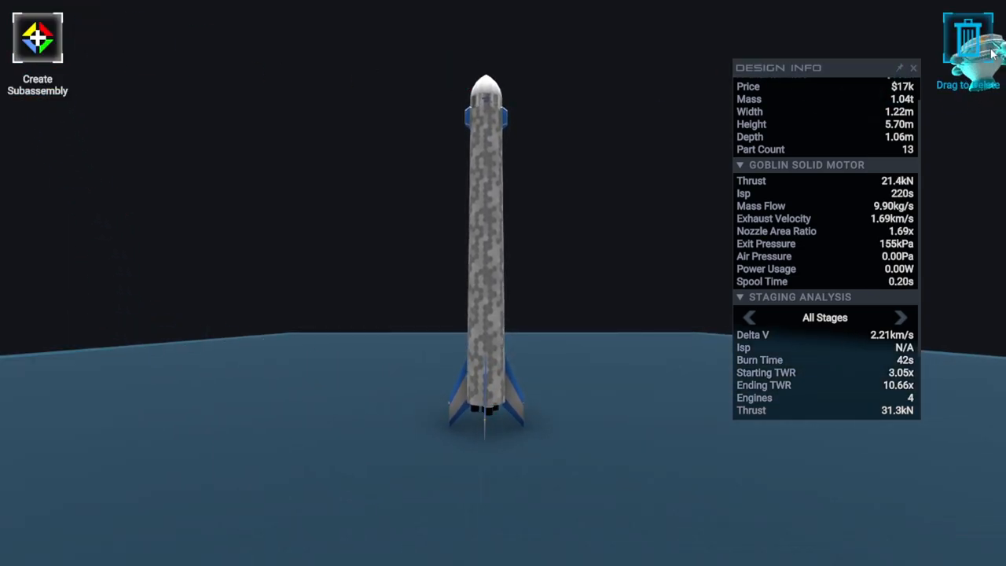
left_click(16, 161)
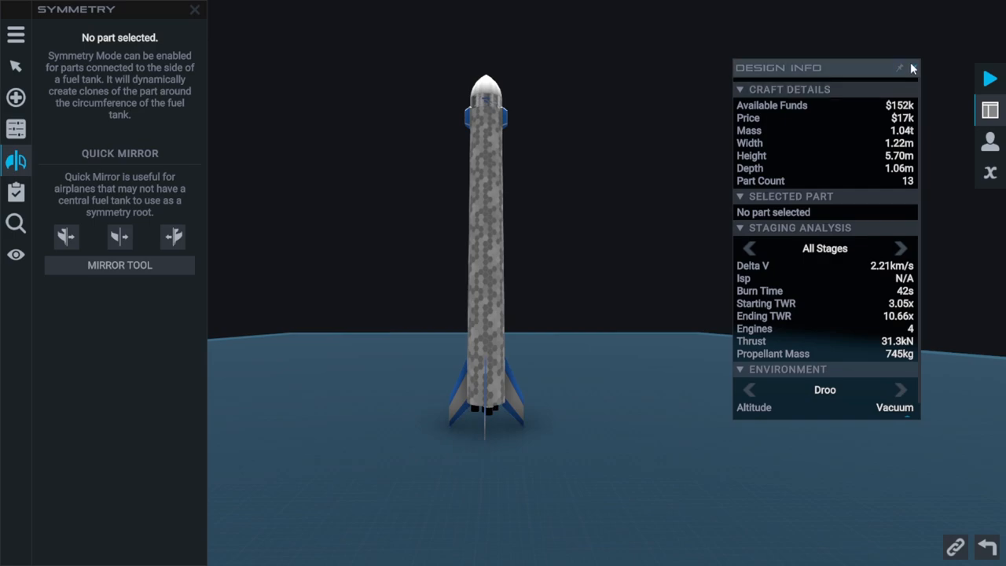
left_click(497, 110)
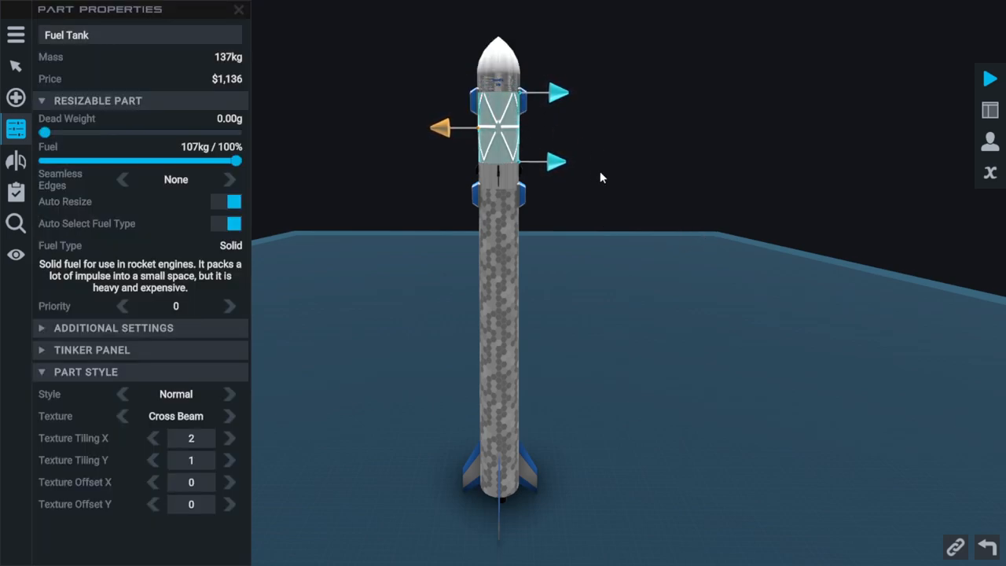
mouse_move(836, 198)
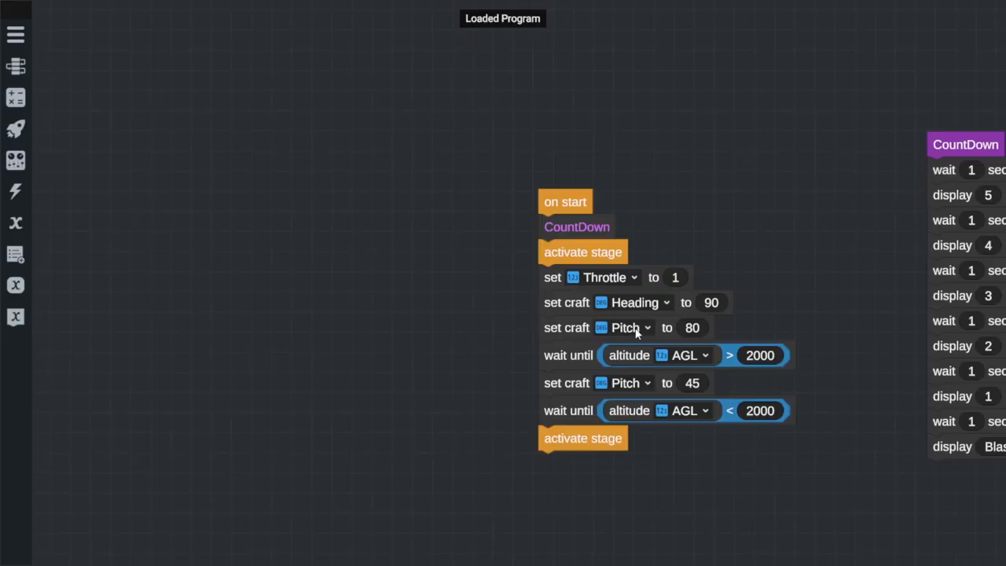
mouse_move(612, 368)
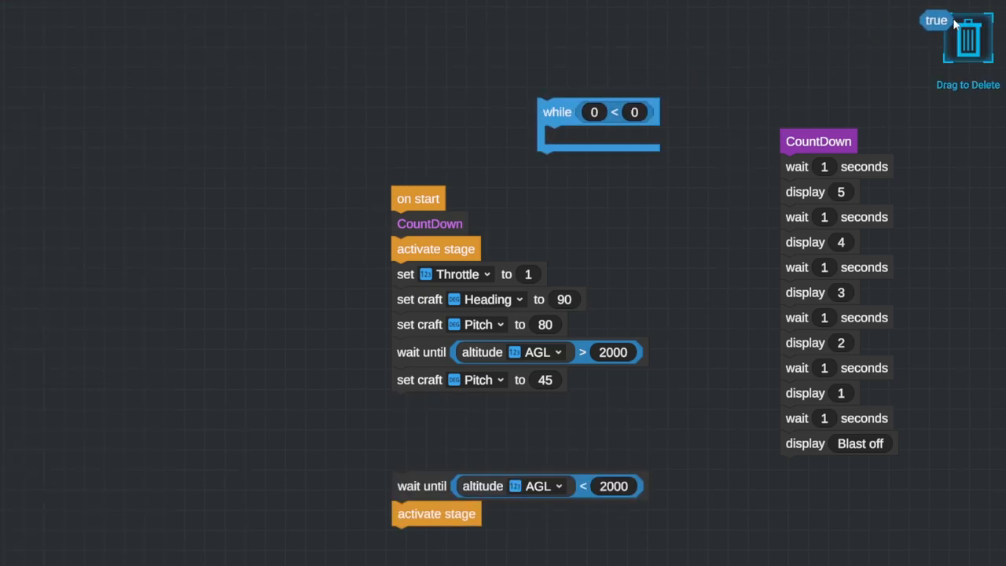
- Add a while loop on stage fuel > 0 that logs the stage fuel after the pitch to 45
left_click(16, 97)
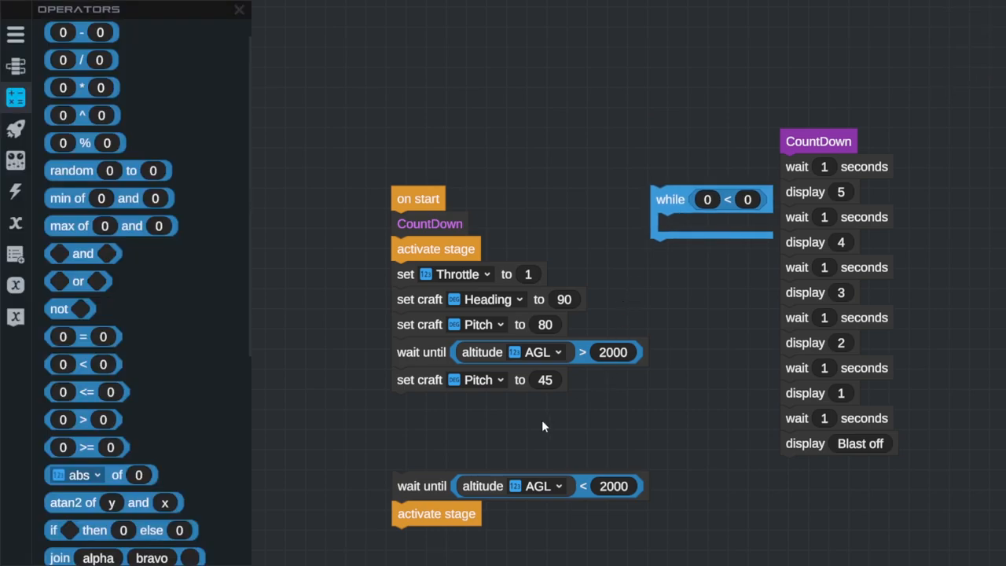
mouse_move(557, 385)
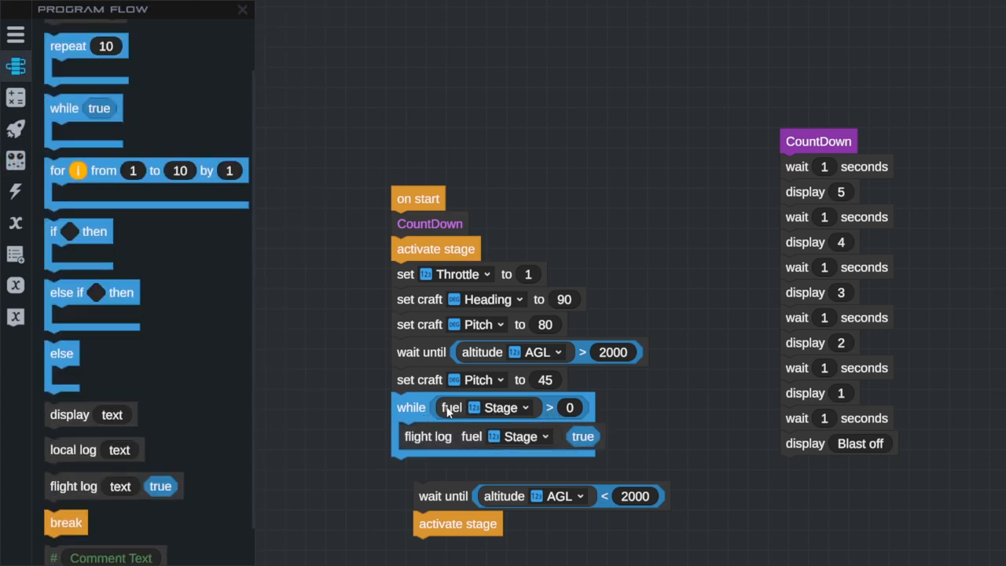
mouse_move(459, 441)
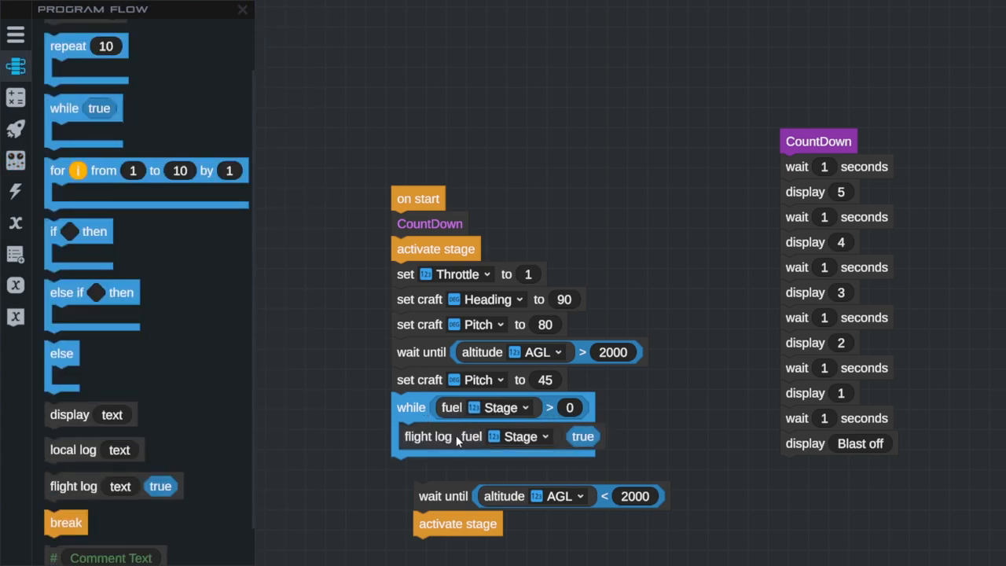
mouse_move(588, 444)
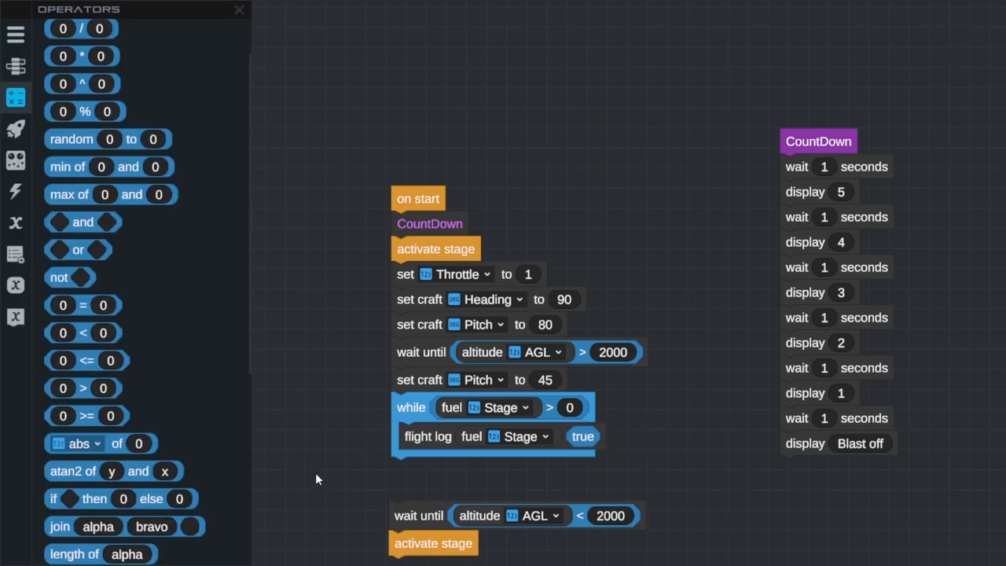
mouse_move(714, 218)
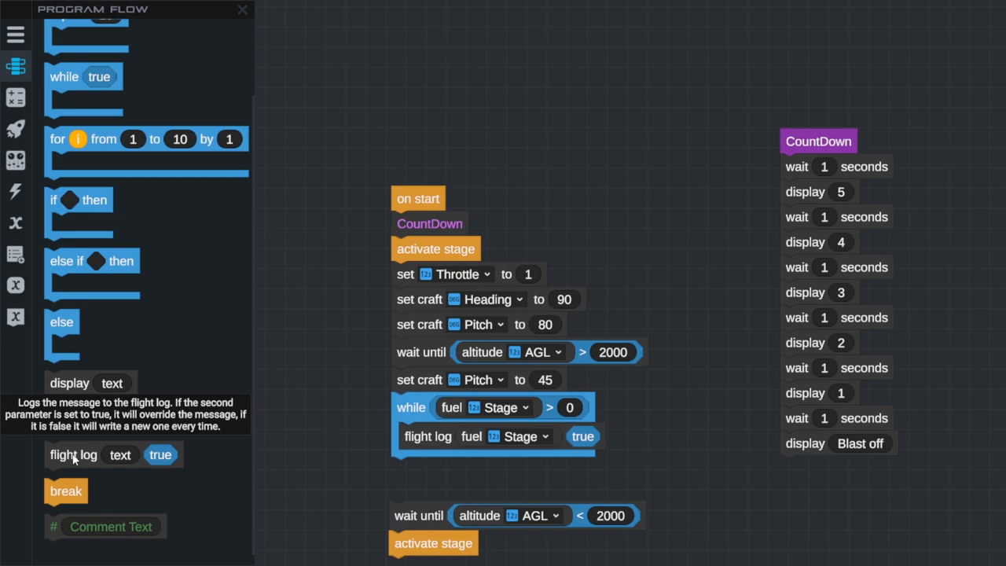
mouse_move(657, 437)
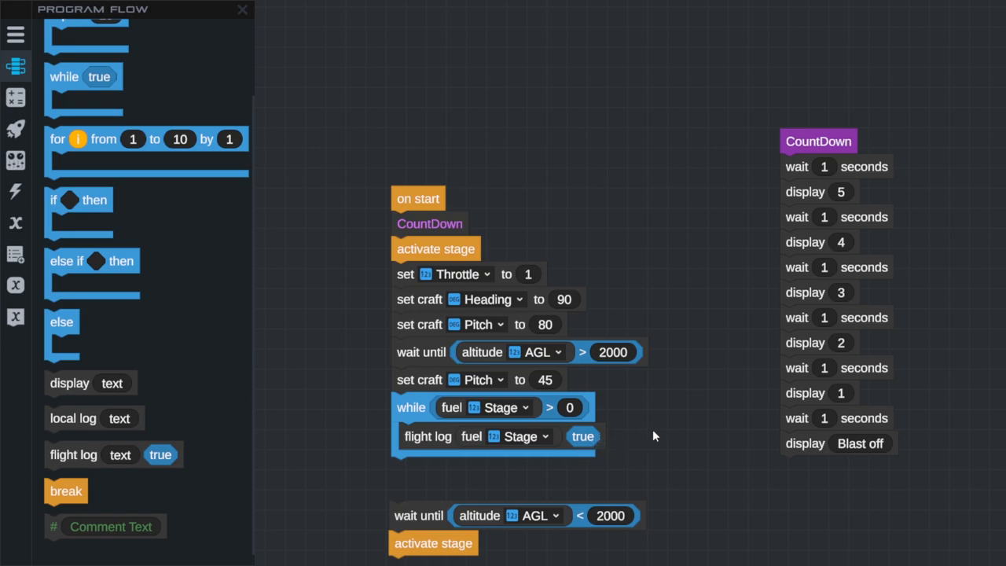
scroll("up", 3)
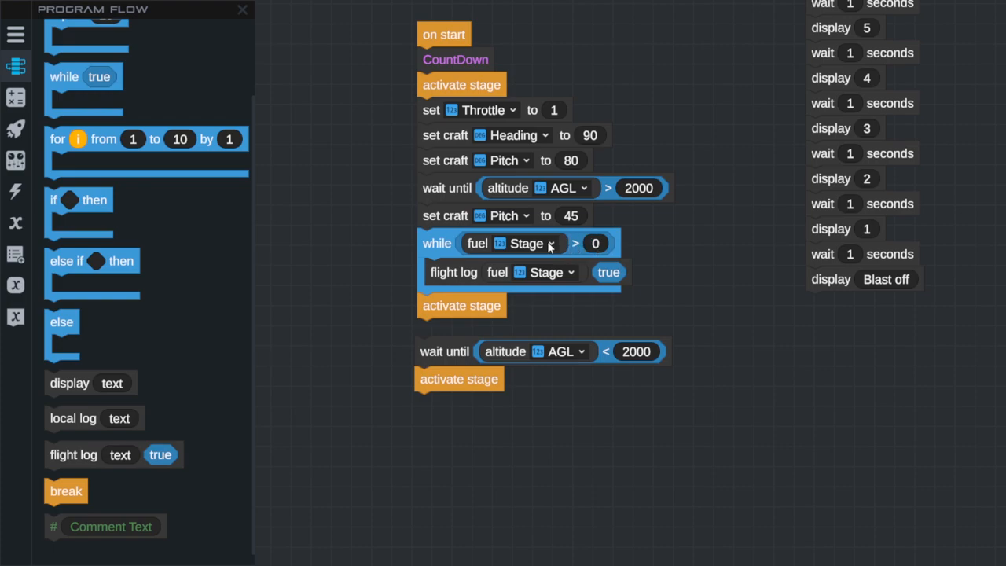
mouse_move(455, 297)
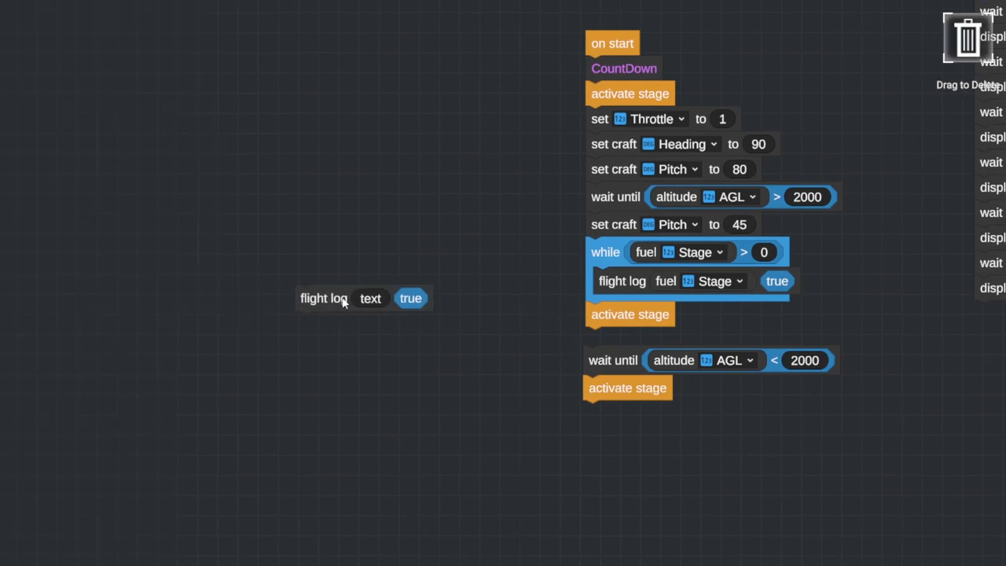
- Add staging, pitch to 0 and a second fuel-logging loop with staging, removing the altitude-below-2000 wait
left_click(16, 66)
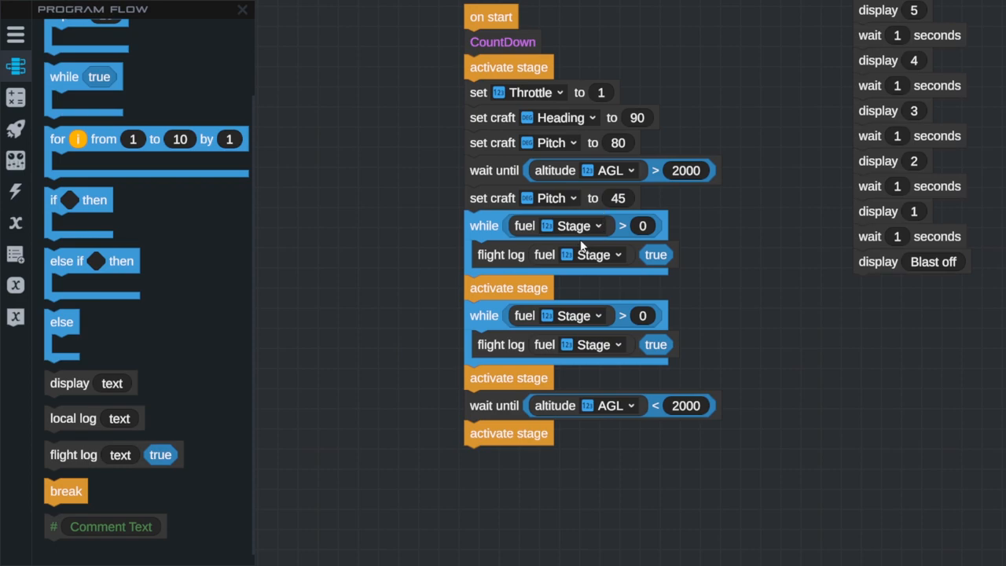
mouse_move(489, 204)
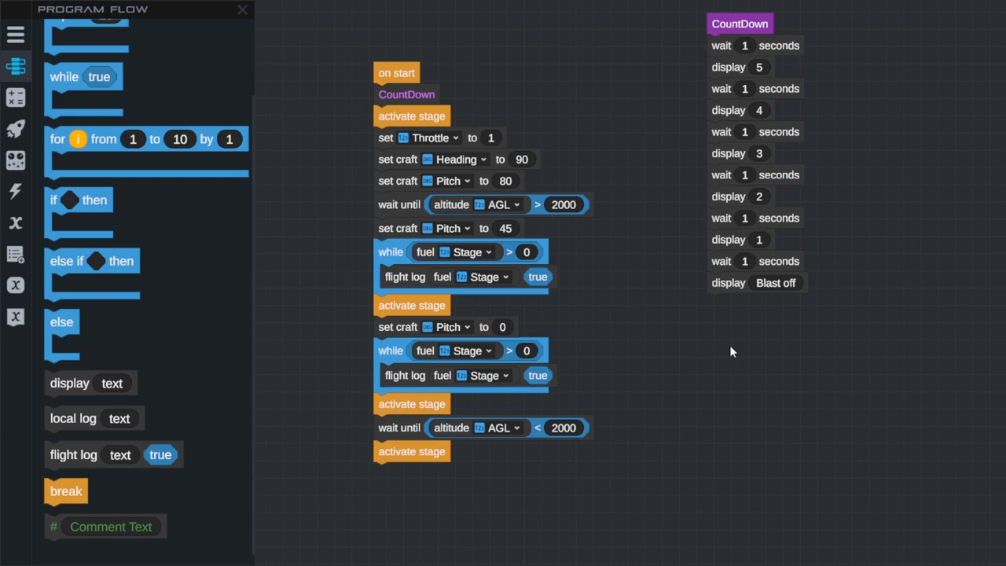
mouse_move(621, 236)
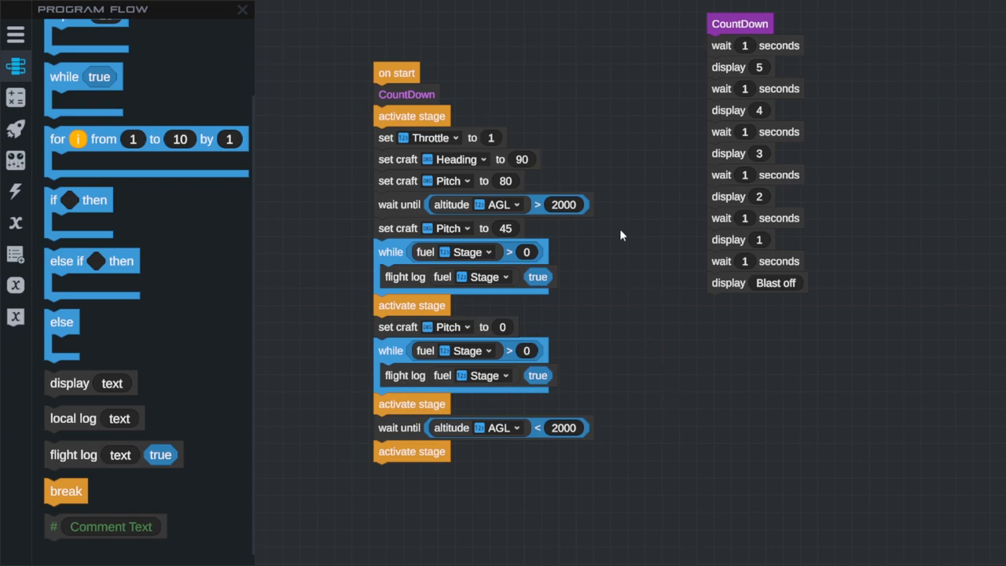
mouse_move(407, 127)
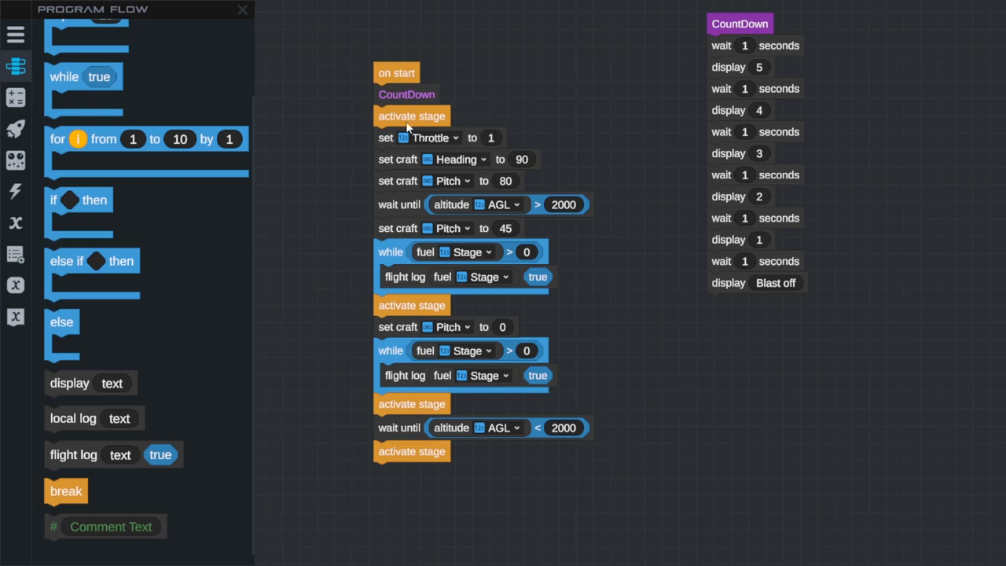
mouse_move(541, 170)
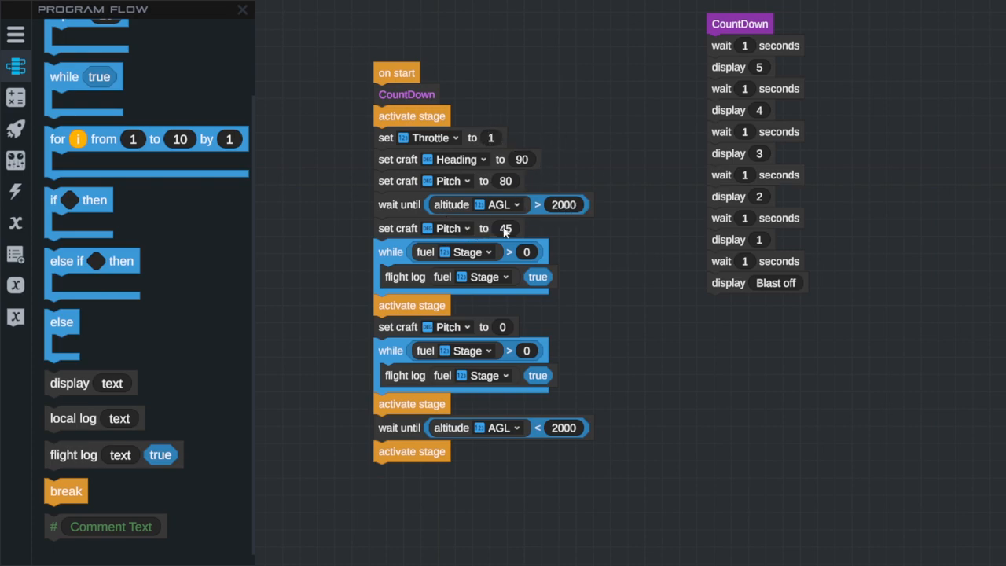
mouse_move(517, 232)
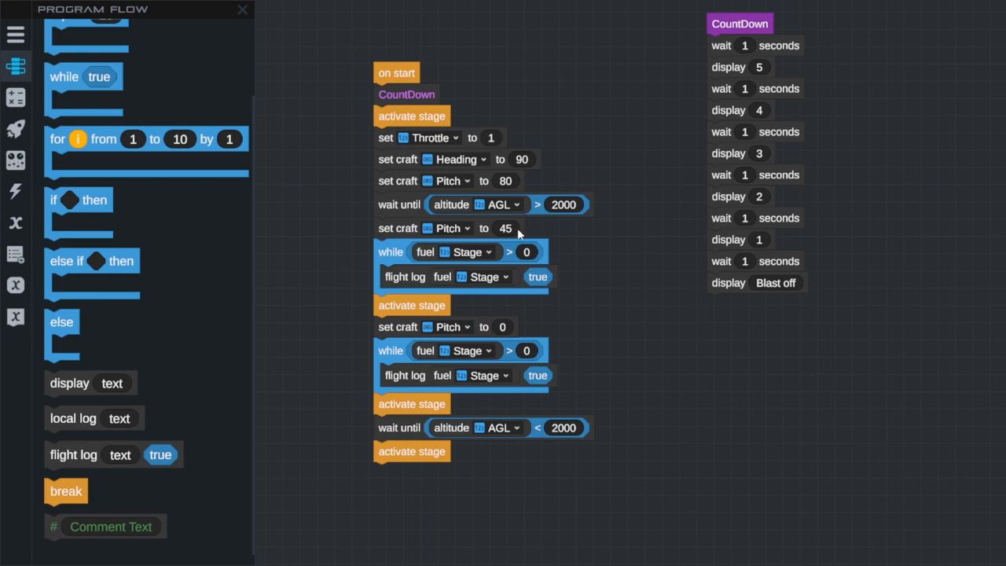
mouse_move(437, 242)
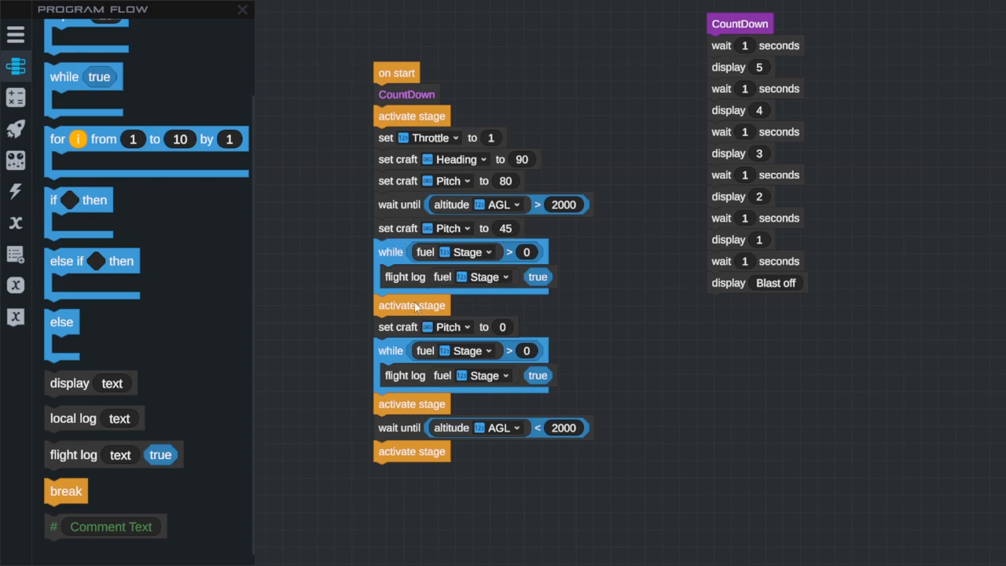
mouse_move(519, 330)
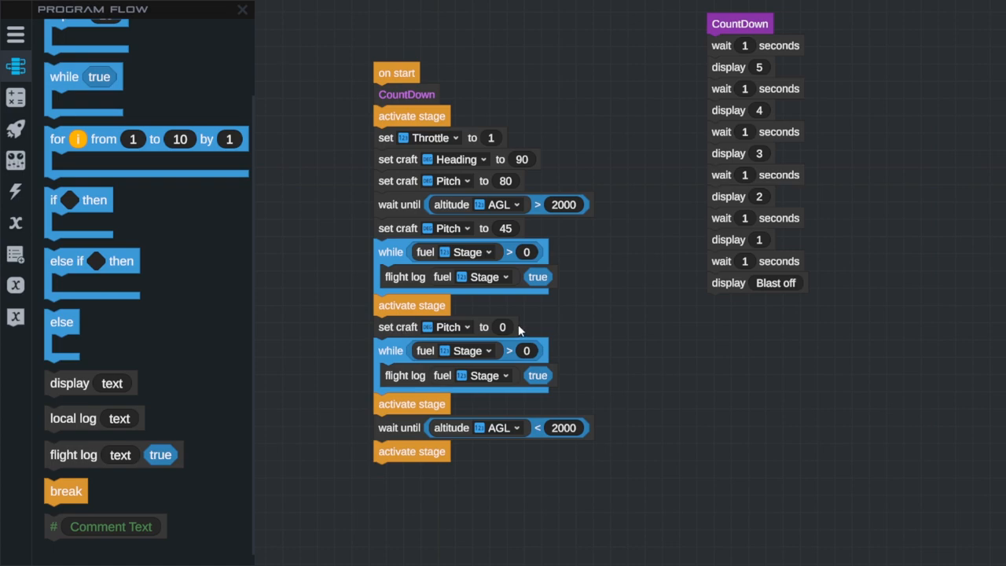
mouse_move(505, 315)
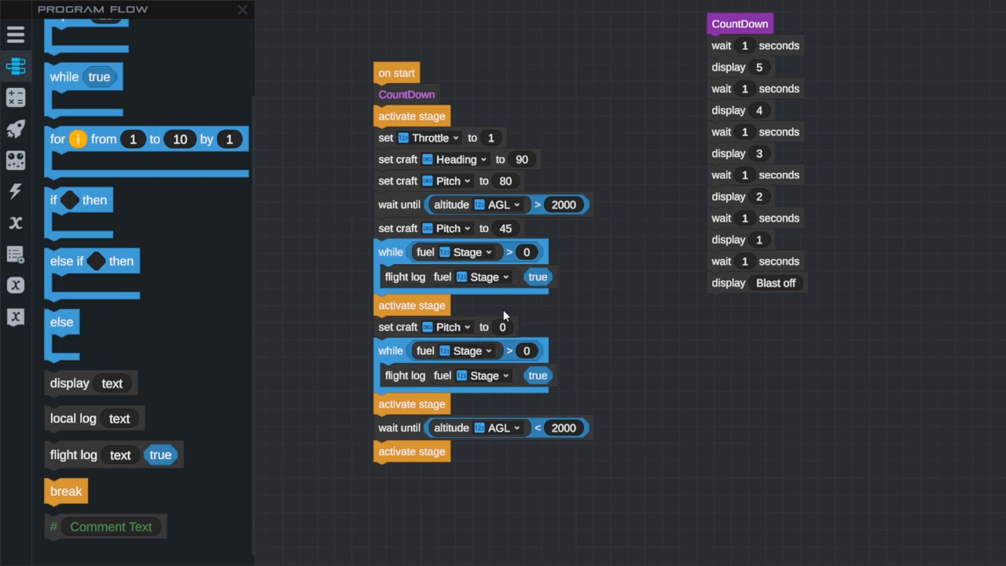
mouse_move(421, 132)
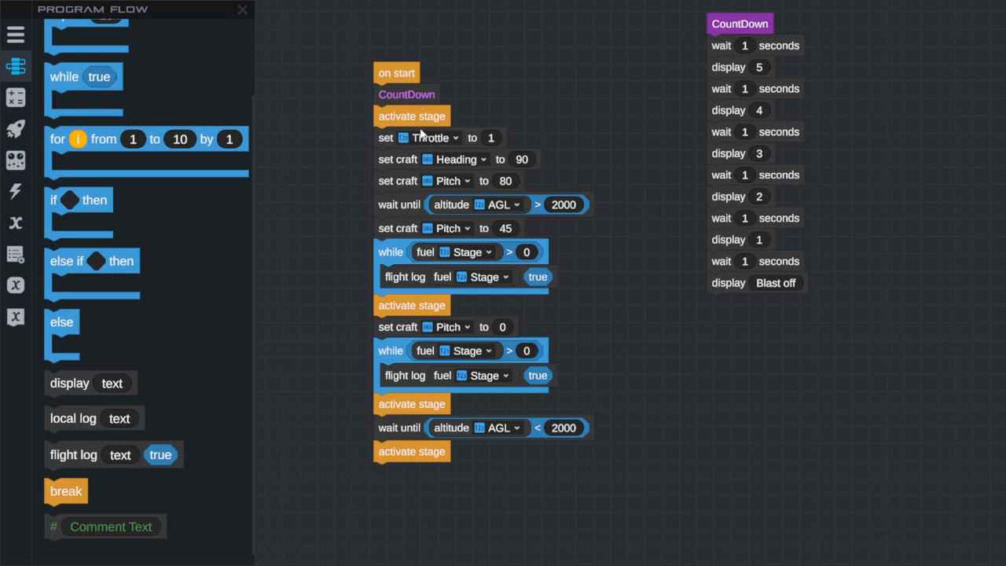
mouse_move(437, 391)
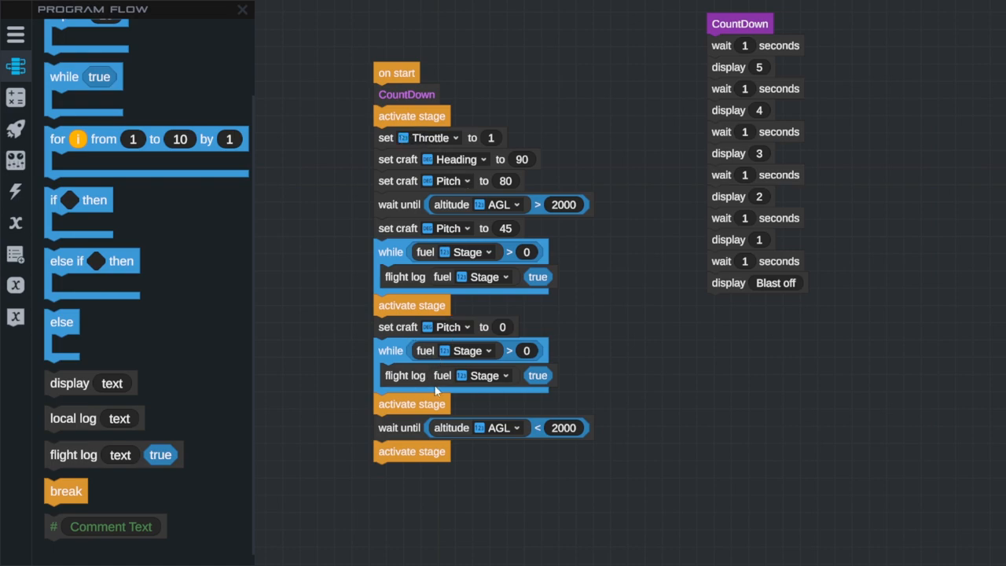
mouse_move(421, 409)
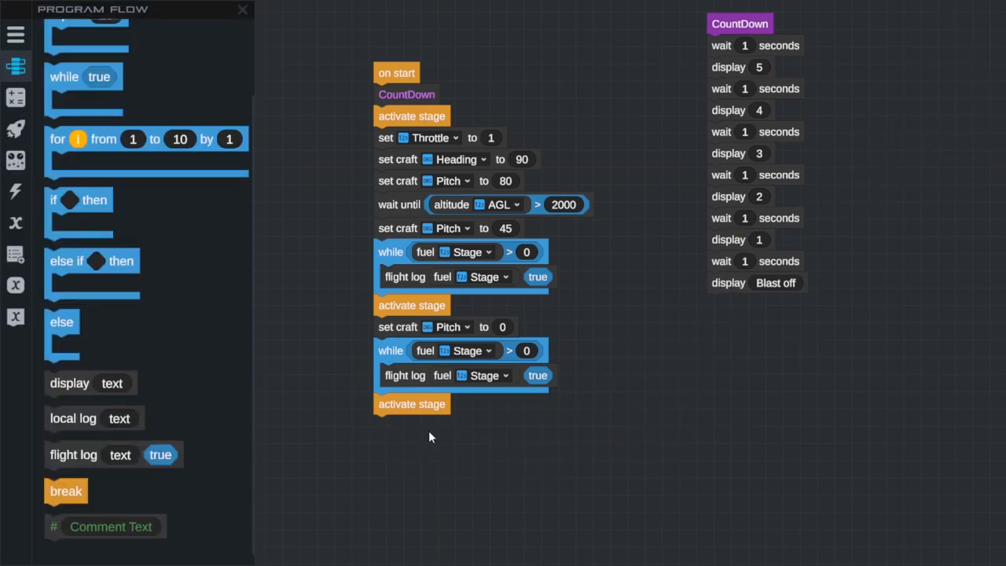
mouse_move(572, 77)
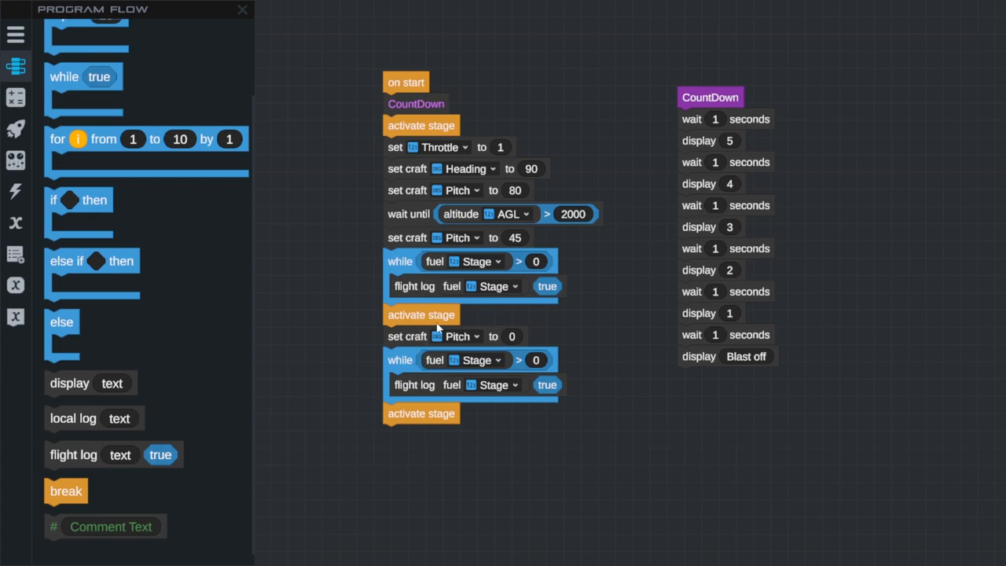
left_click(15, 35)
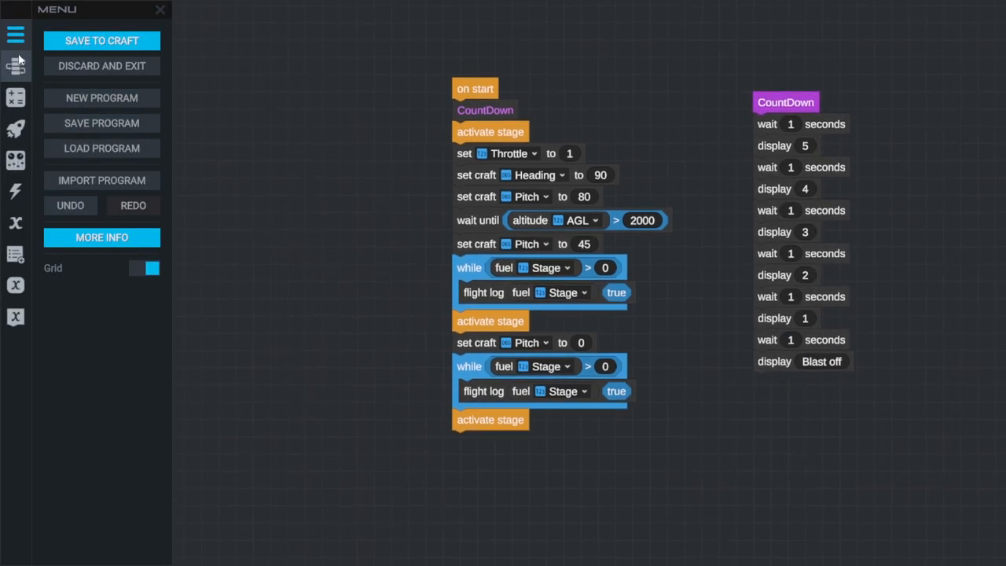
- Save the program to the craft, dismiss the launch issues notice, and bring up launch locations
left_click(101, 41)
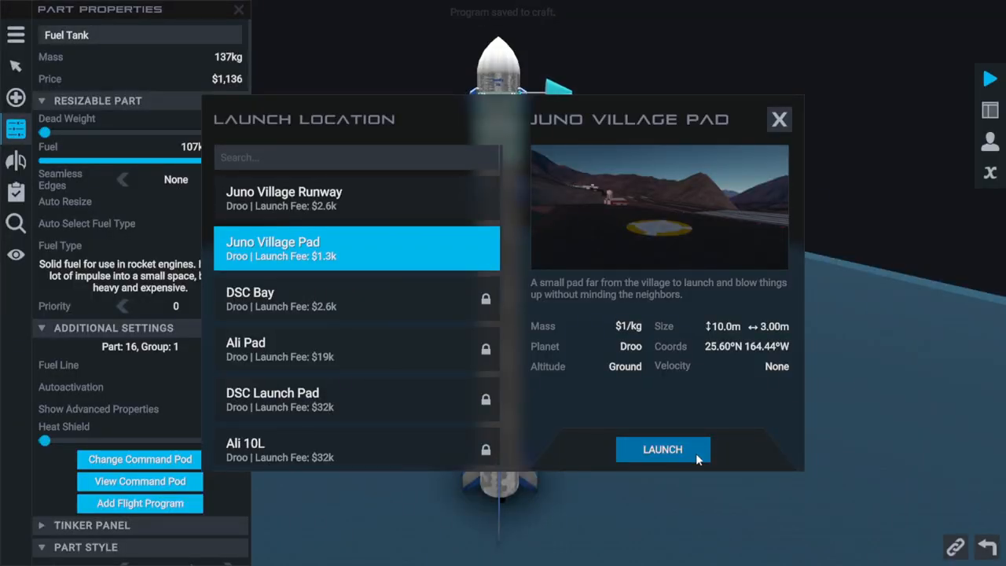
left_click(661, 450)
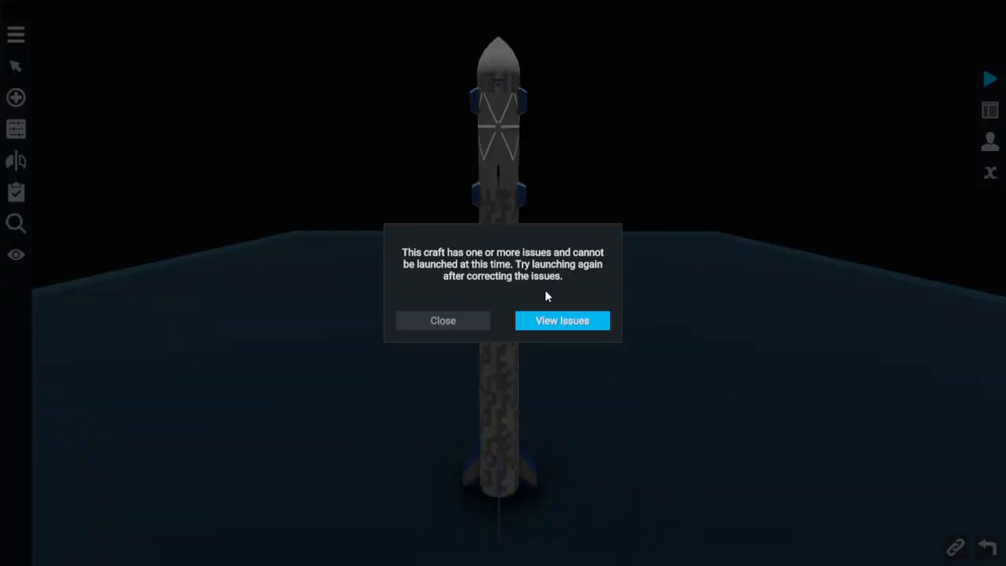
left_click(563, 320)
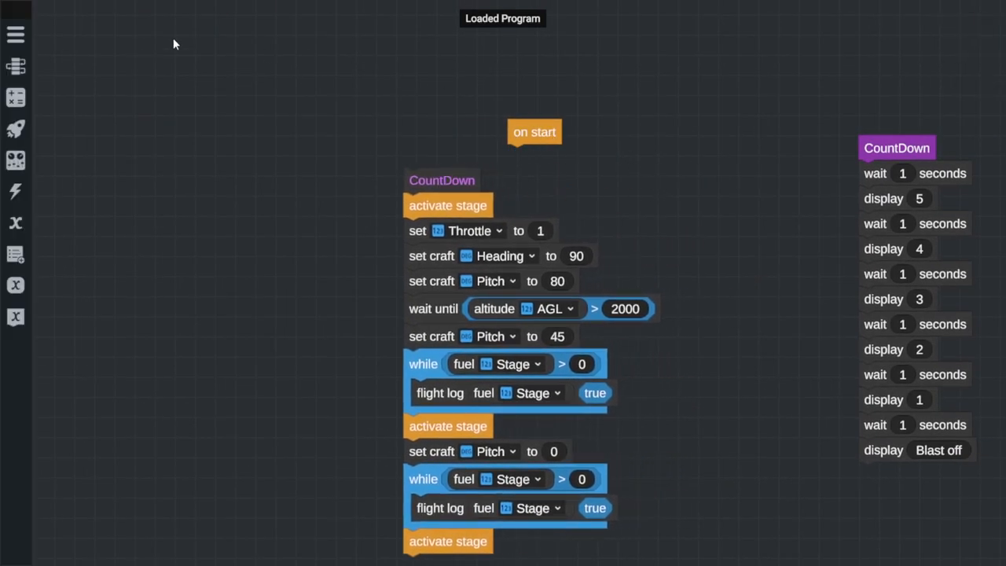
left_click(991, 77)
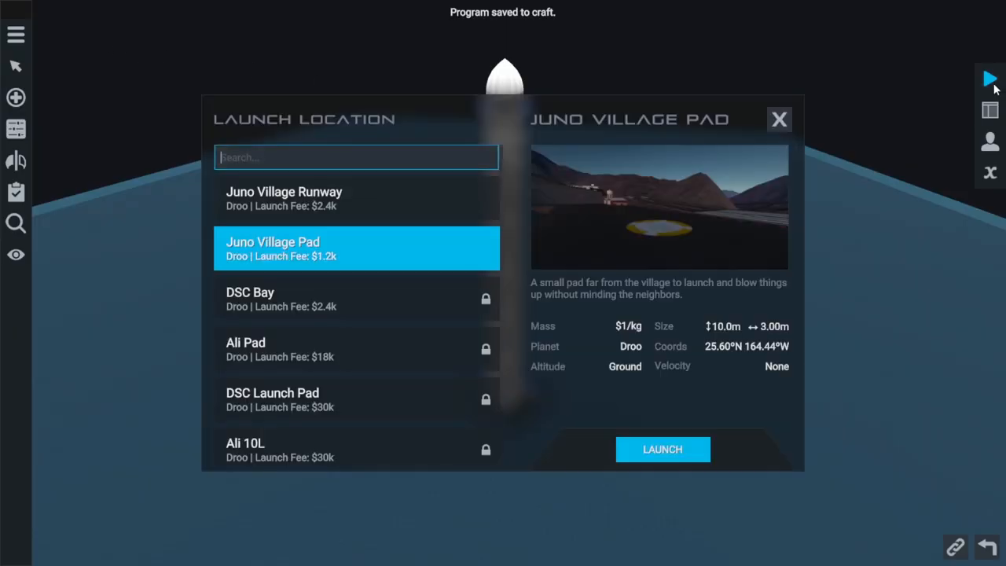
- Test-launch the rocket from Juno Village Pad and end the flight to edit the program
left_click(662, 449)
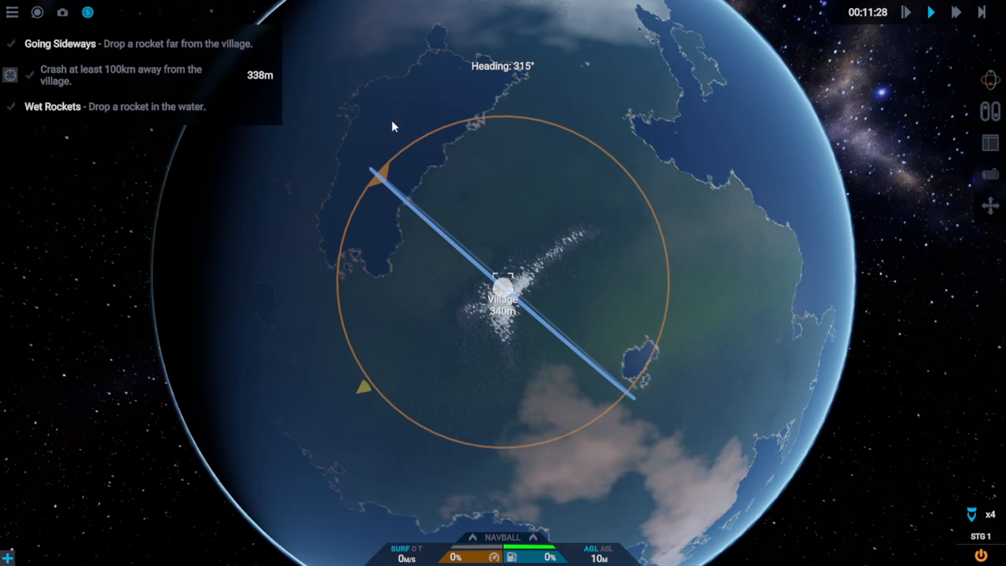
mouse_move(481, 229)
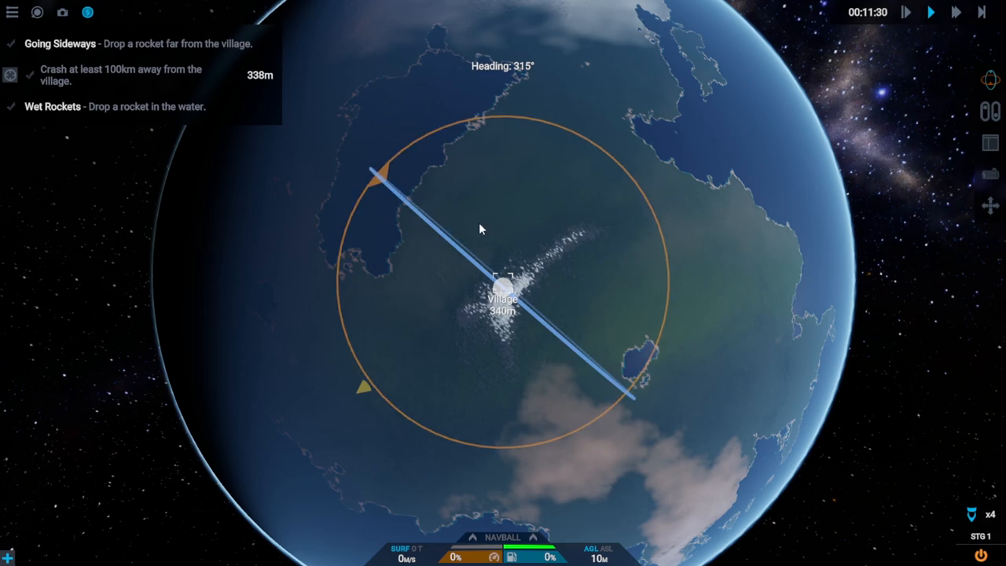
left_click(13, 13)
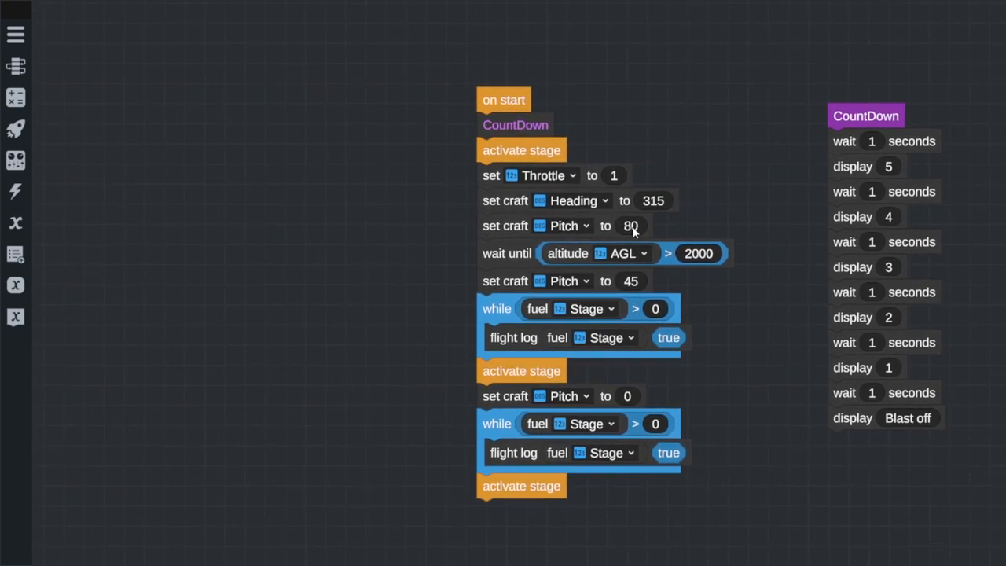
mouse_move(528, 239)
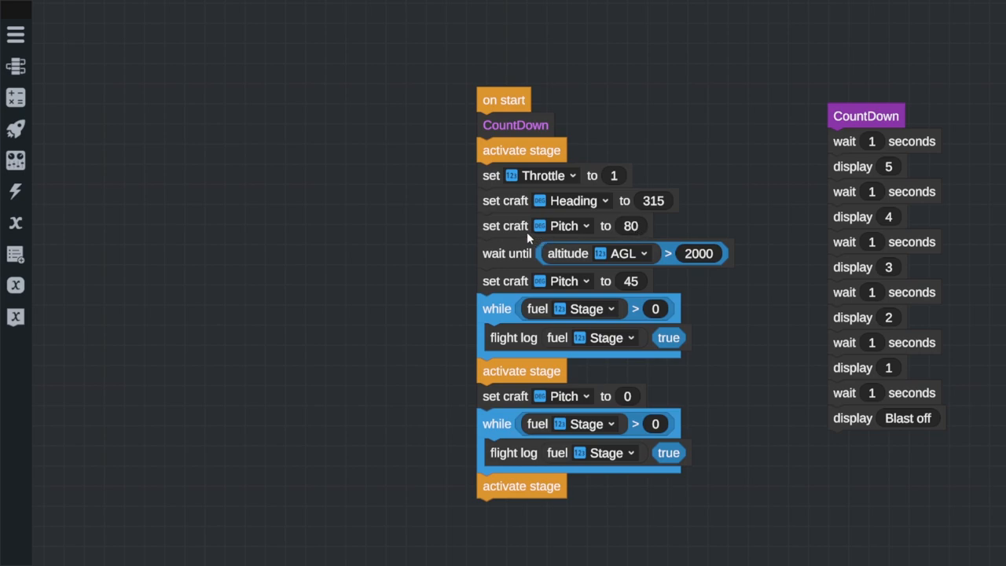
mouse_move(512, 195)
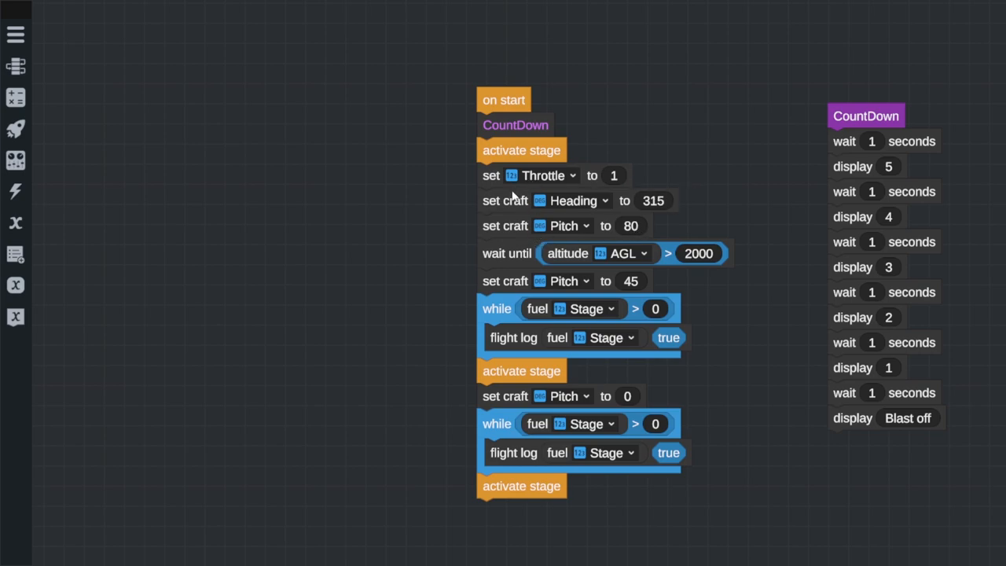
- Move the set Throttle block after the Heading and Pitch blocks and save the program to the craft
left_click_drag(515, 202, 487, 198)
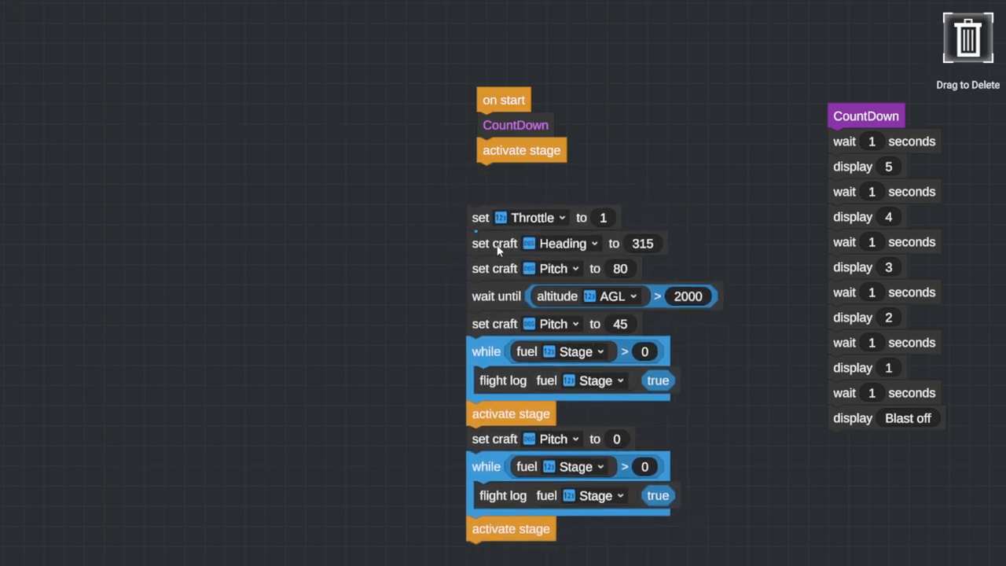
left_click_drag(493, 242, 528, 189)
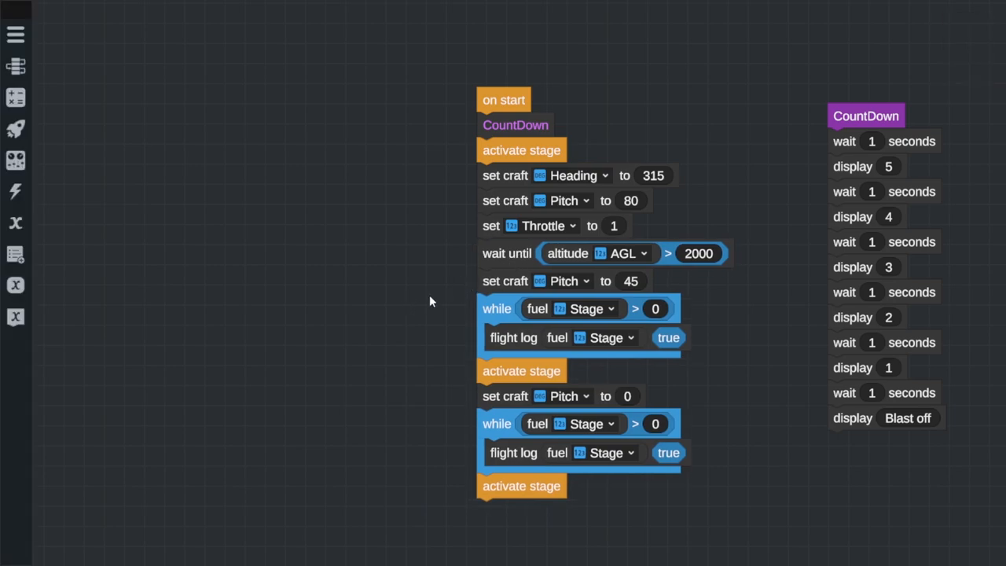
left_click(15, 35)
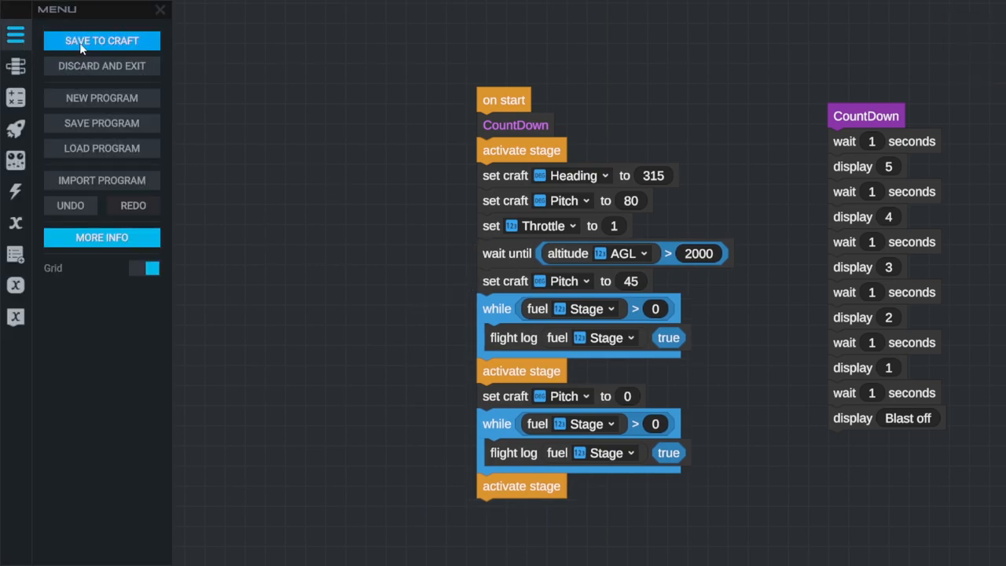
left_click(101, 41)
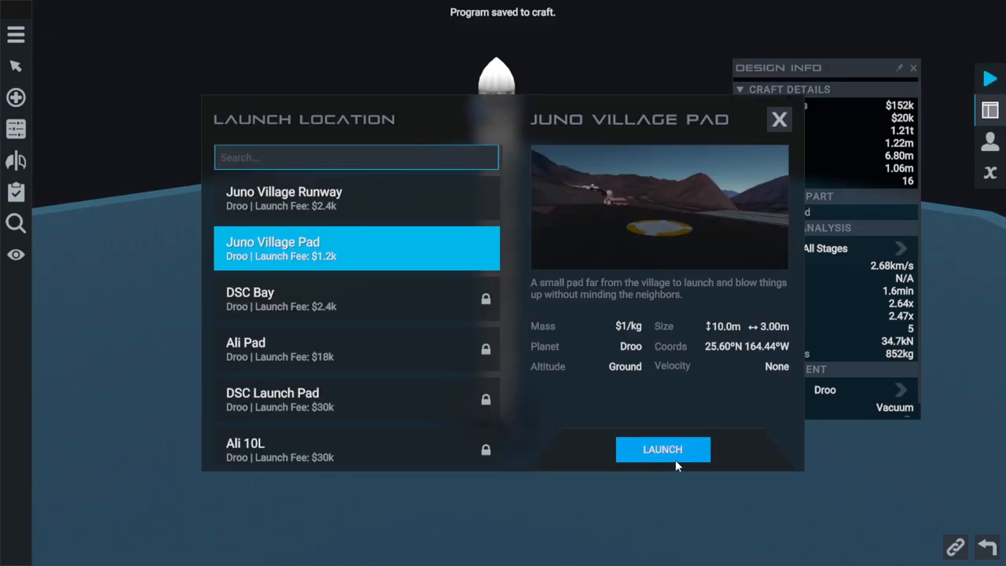
- Launch the staged rocket from Juno Village Pad and fly it up past 52 km altitude
left_click(662, 449)
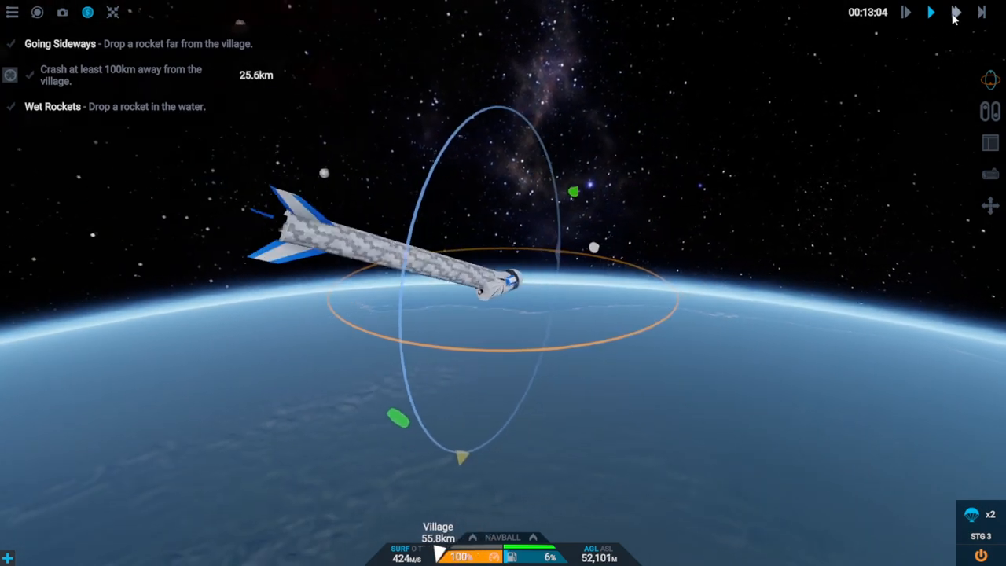
left_click(956, 13)
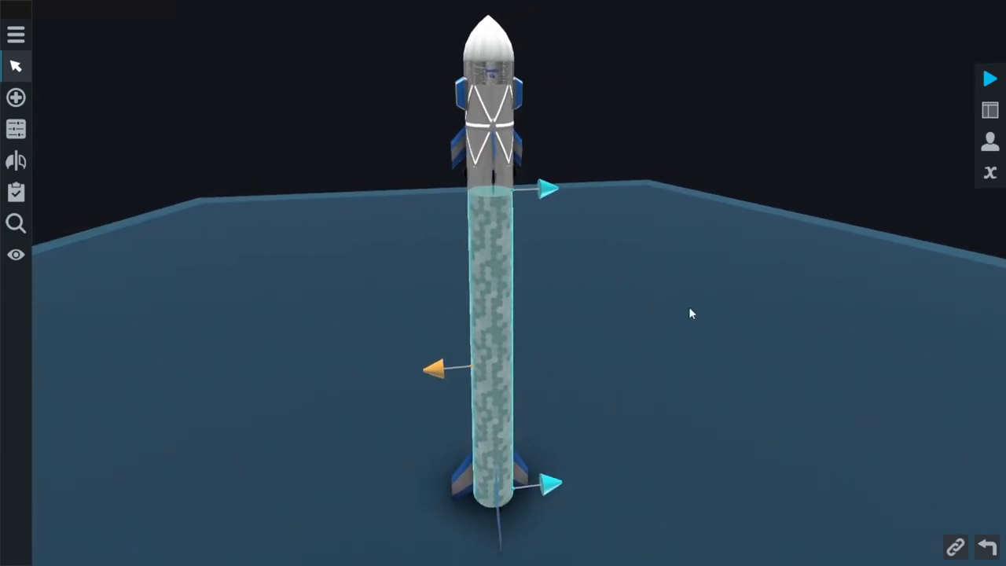
- Save the craft under the new name 'Stageing'
left_click_drag(692, 313, 393, 291)
type("Ta")
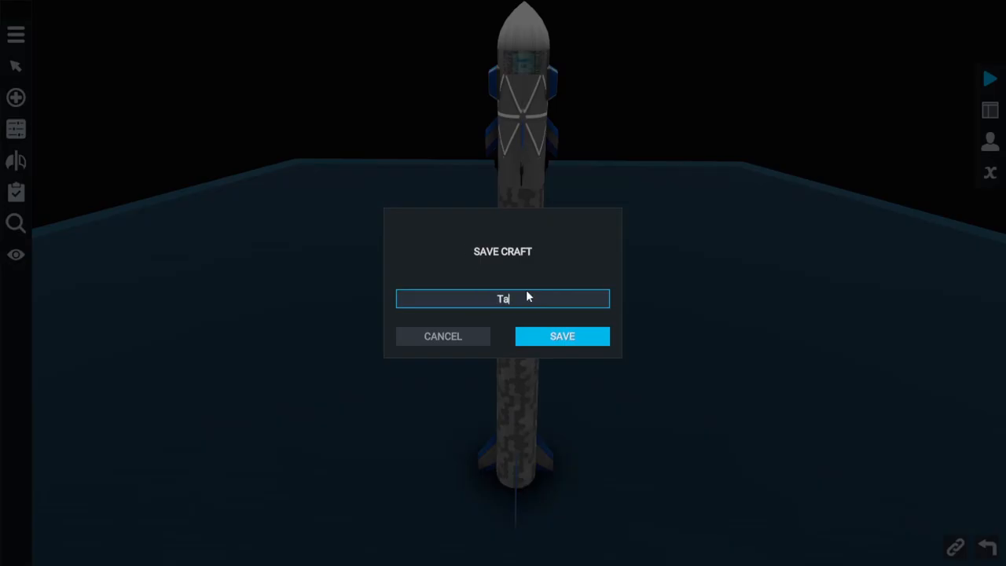
type("Stageing")
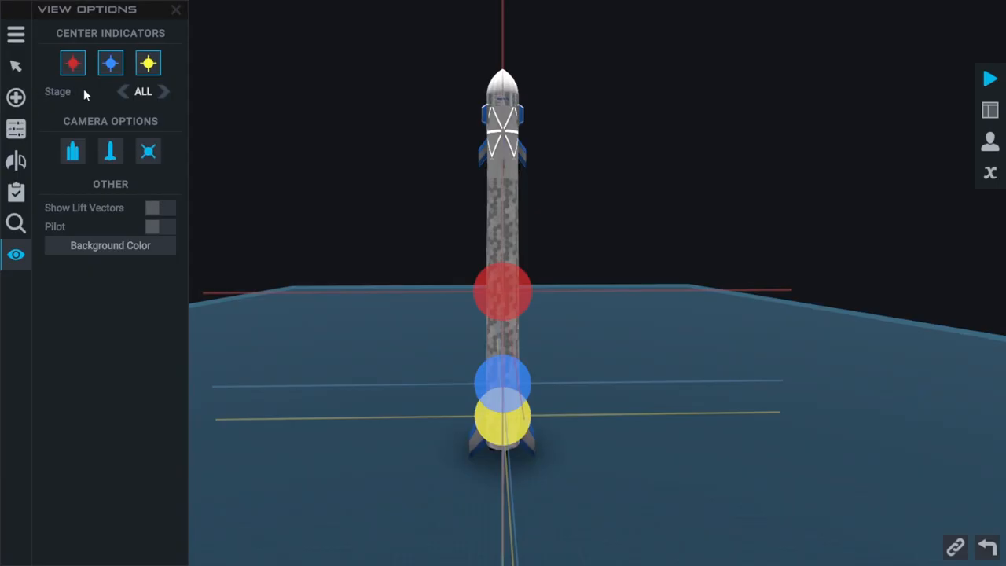
mouse_move(47, 69)
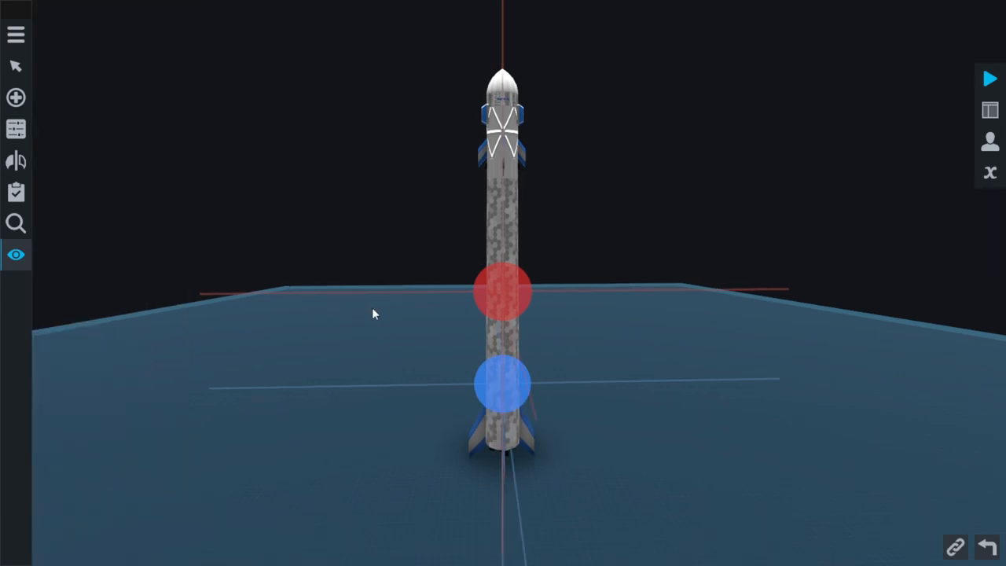
- Hide the yellow centre indicator so only the red and blue markers remain on the rocket
left_click(15, 255)
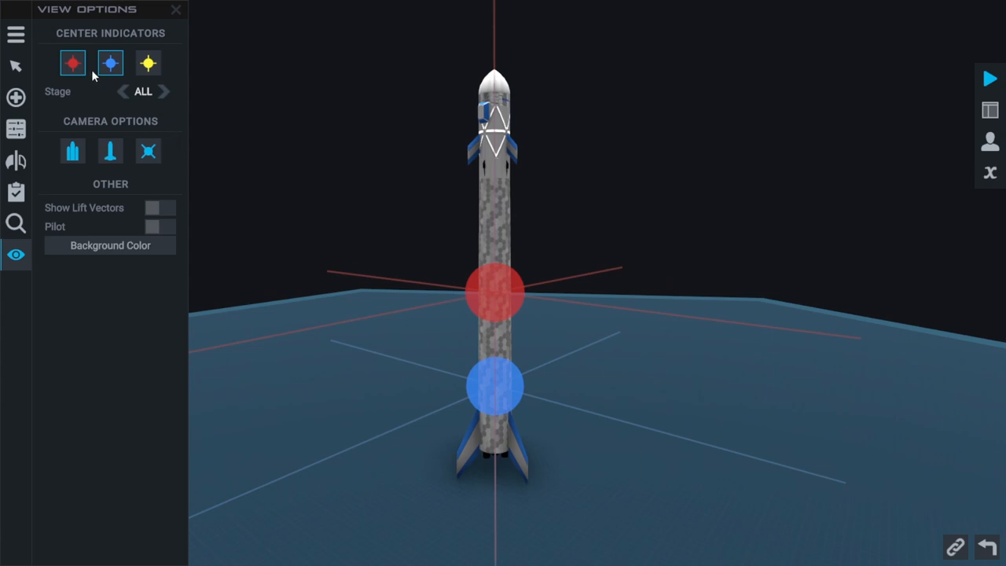
left_click(164, 91)
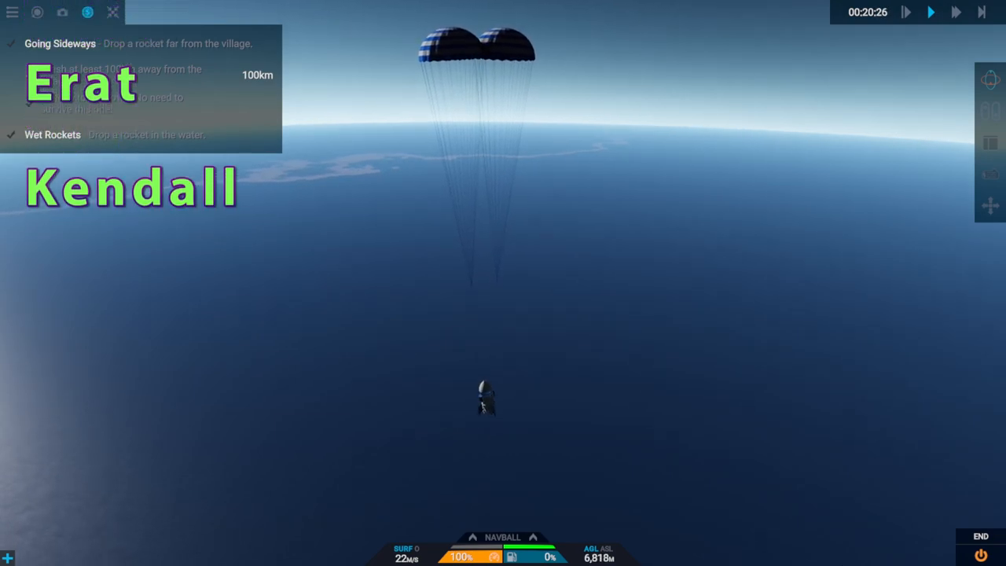
- End the parachute descent over the ocean and return to the career hub
left_click(956, 12)
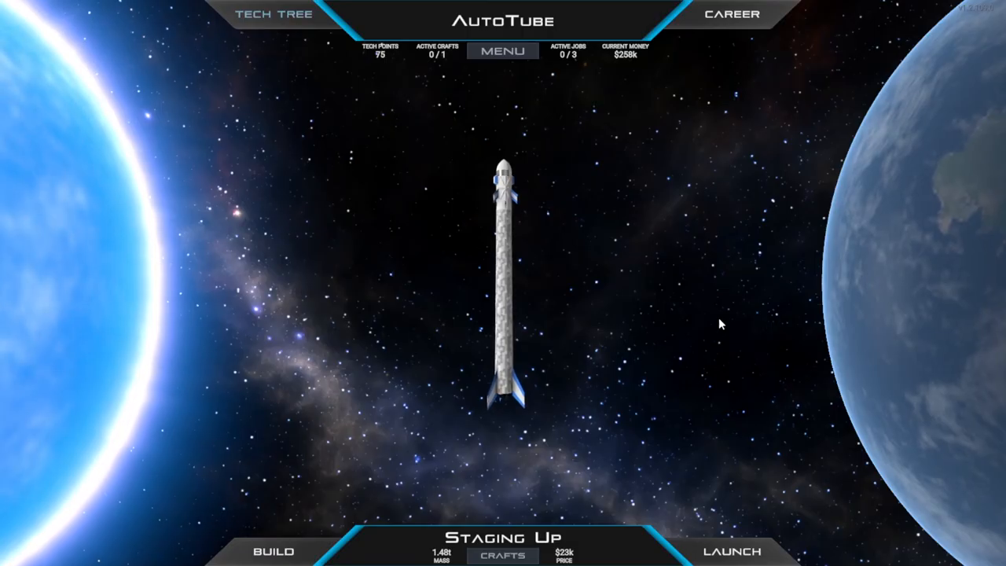
- Show the contracts list offering Going High, The Jump and Fireworks
left_click(731, 14)
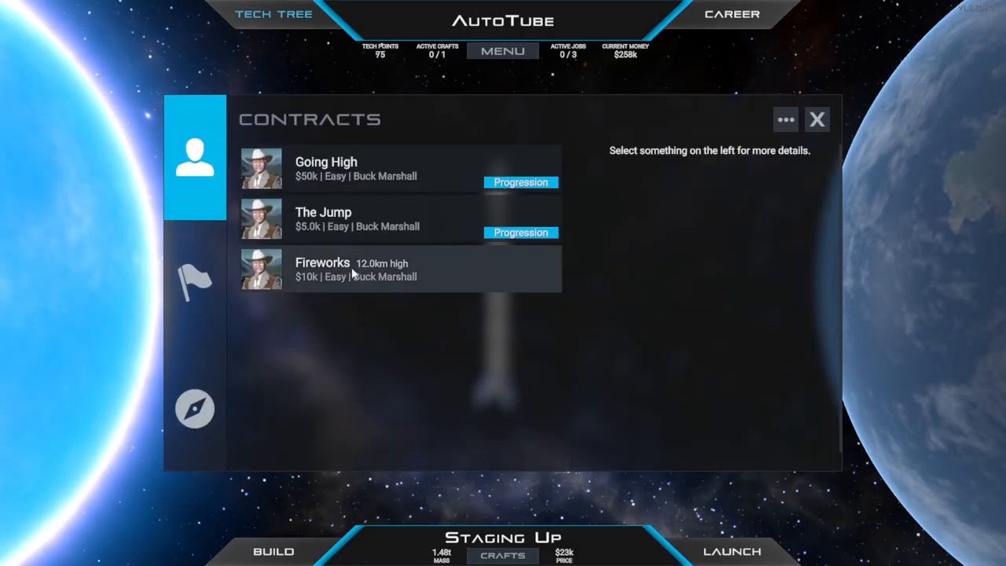